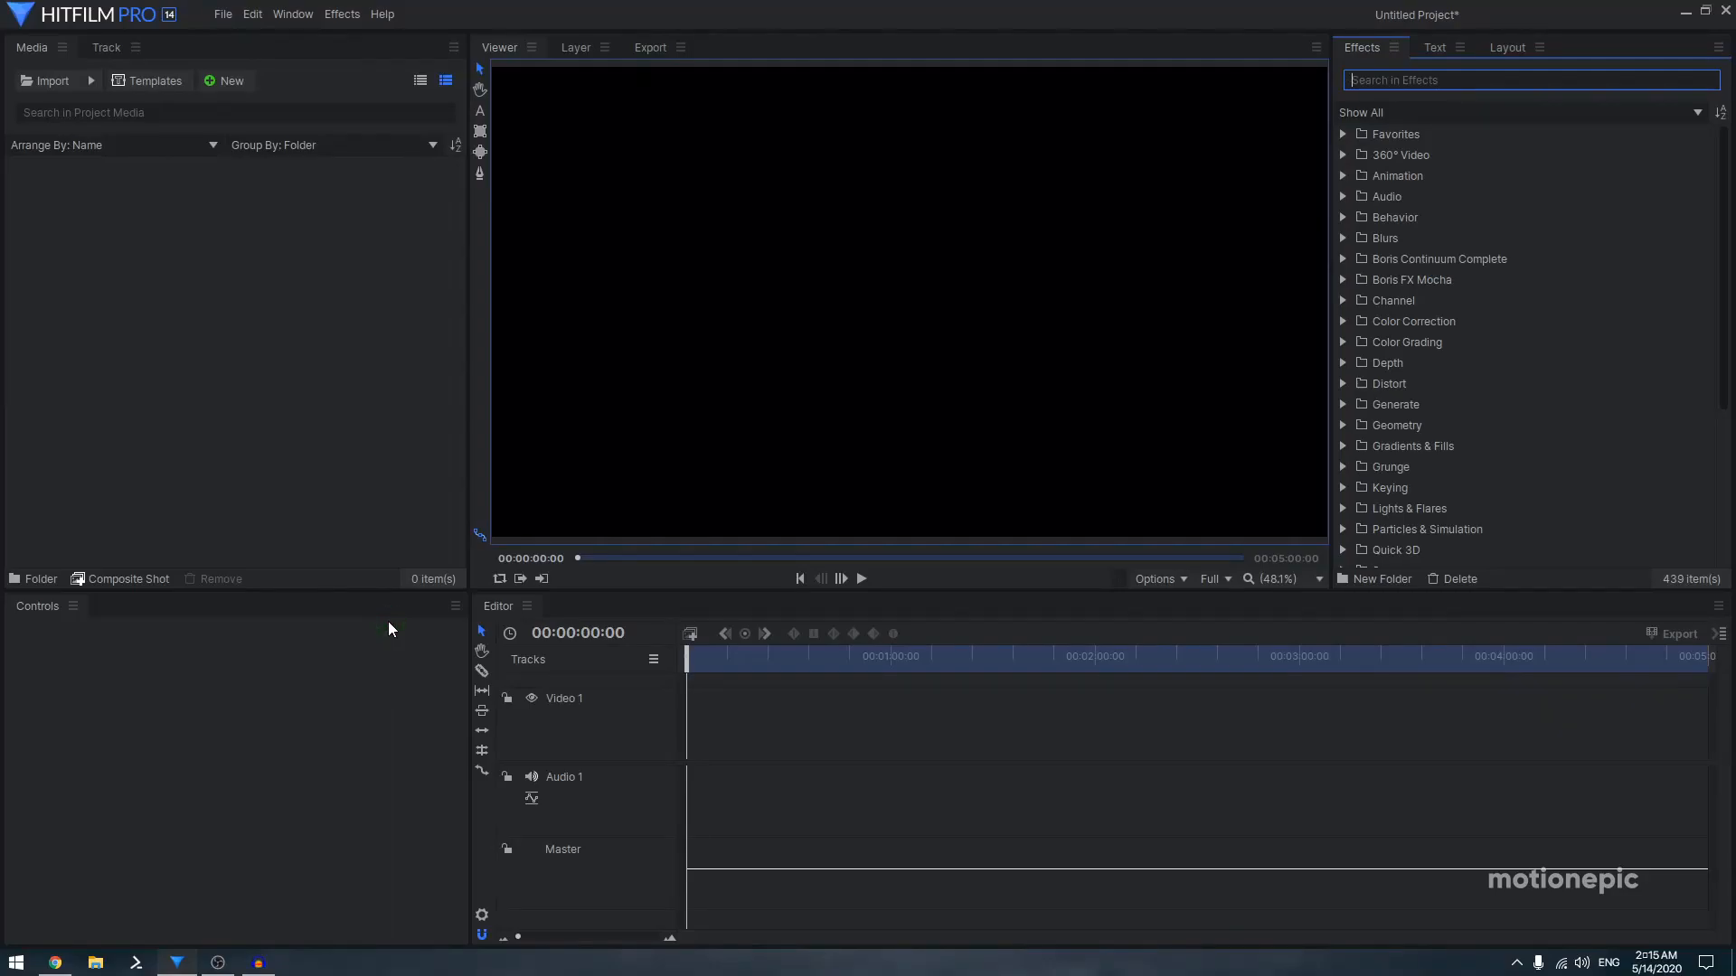
mouse_move(488, 619)
text(JITTER)
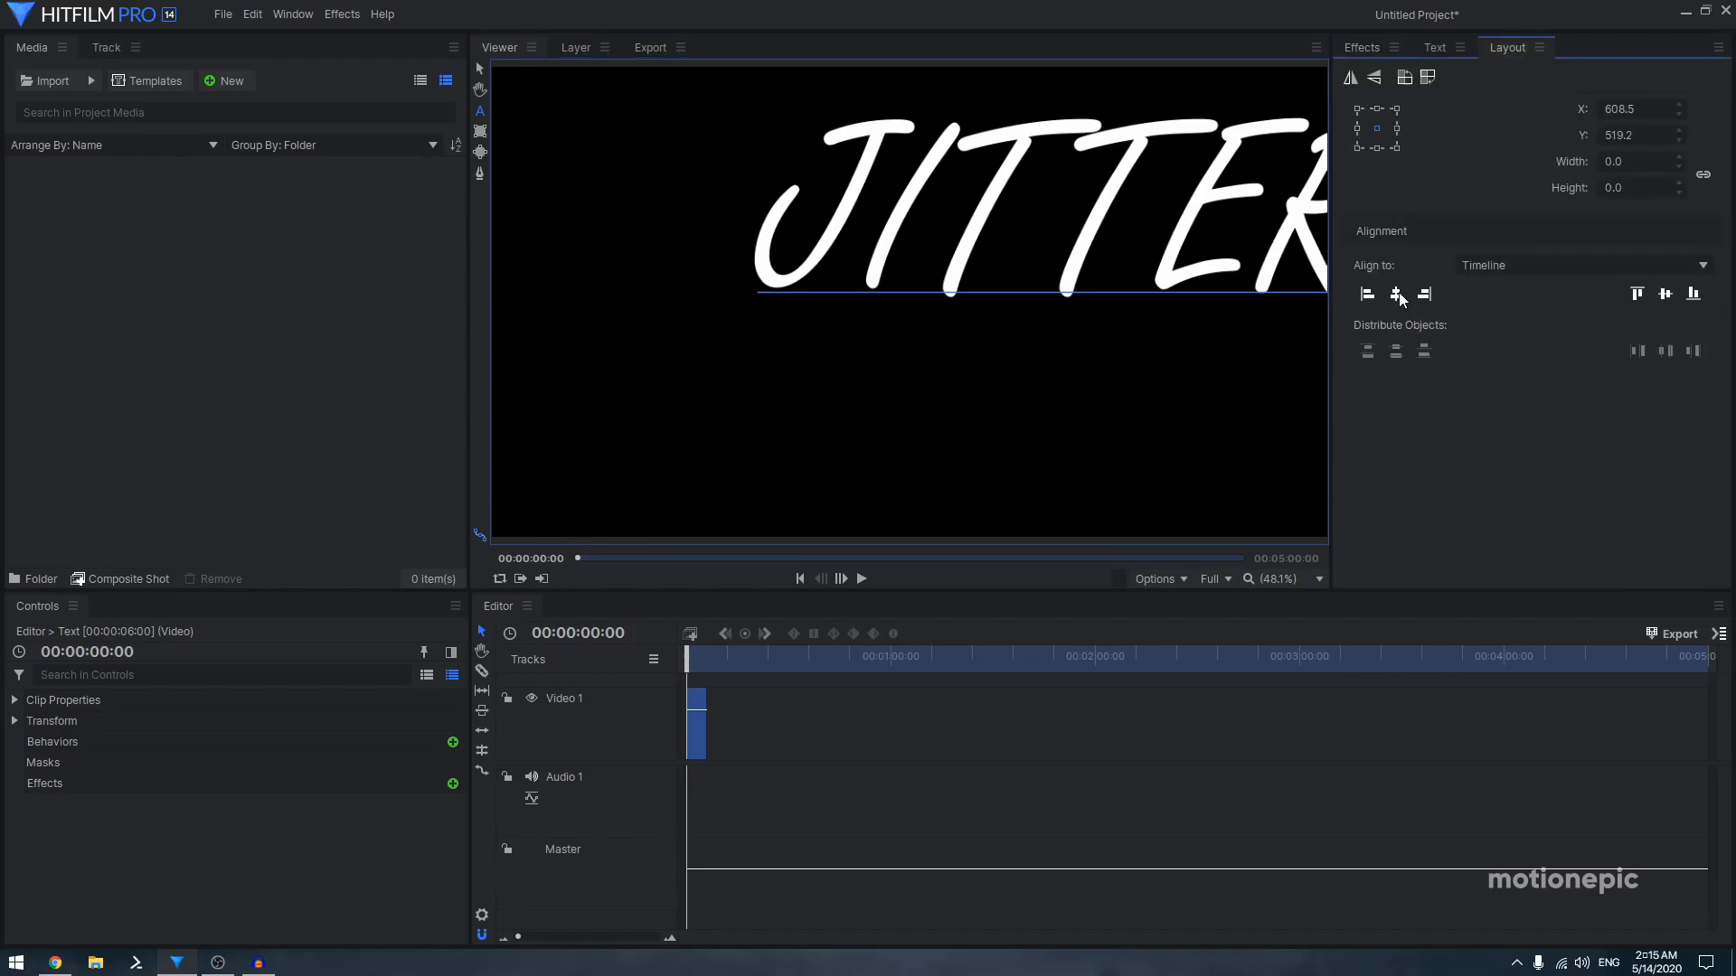
Center the JITTER text, apply Heat Distortion to it, and begin creating a composite shot
click(1359, 47)
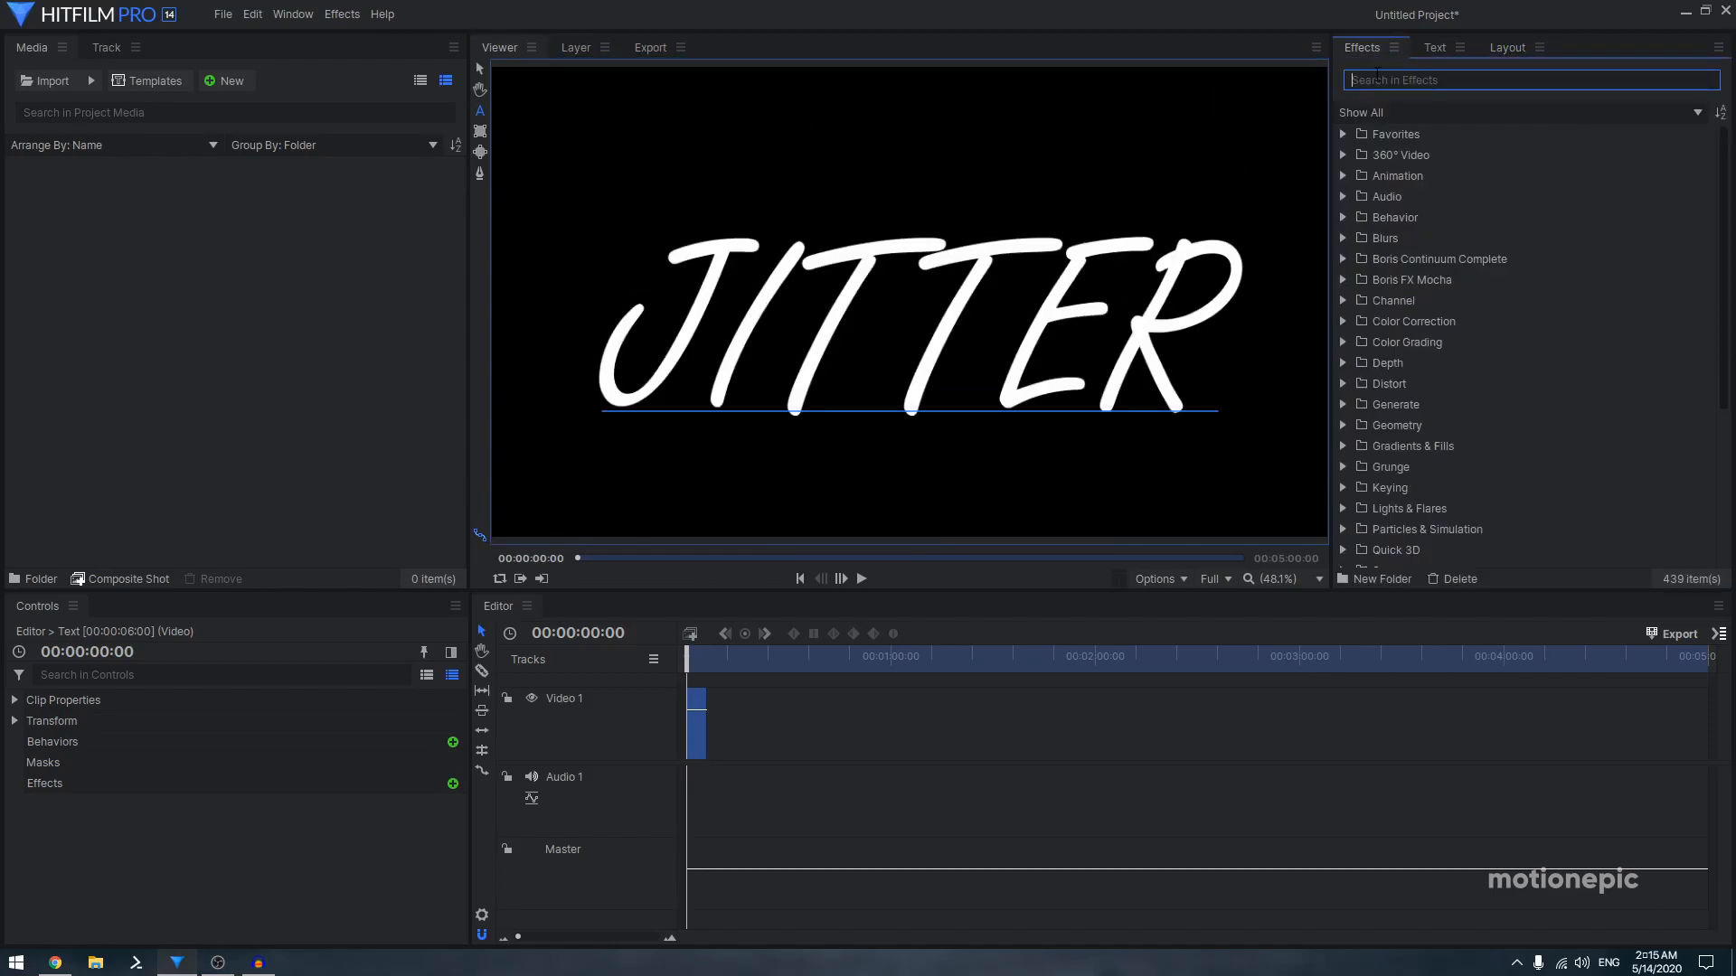
text(heat)
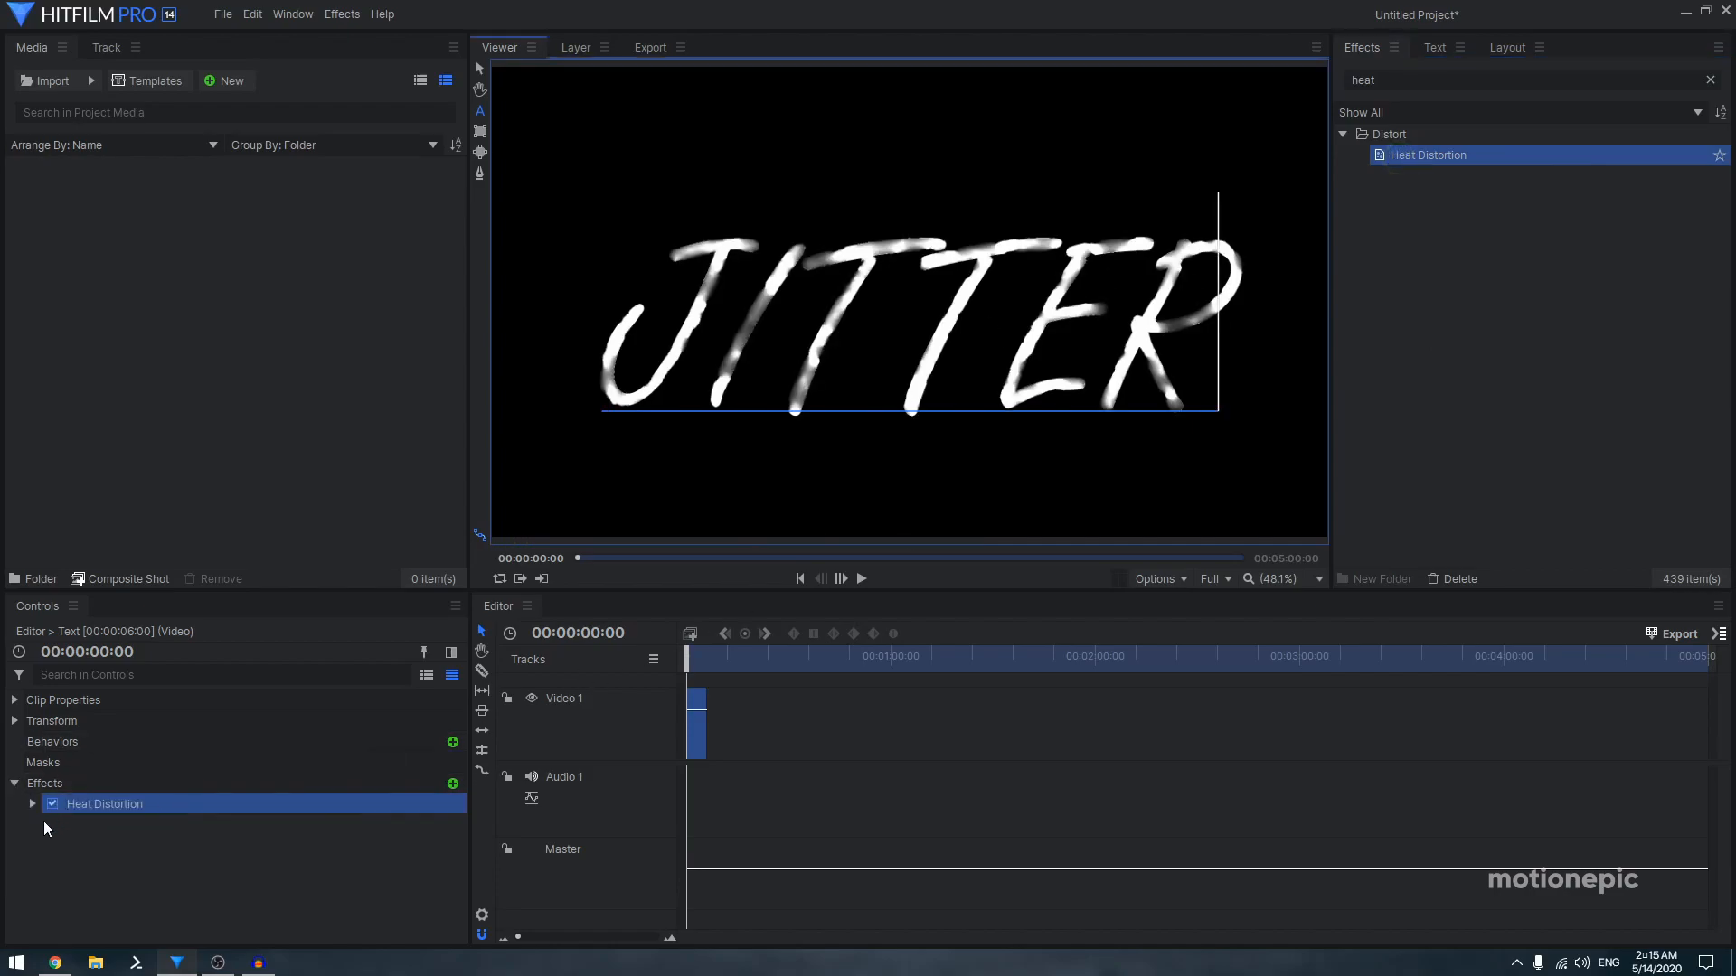
click(31, 803)
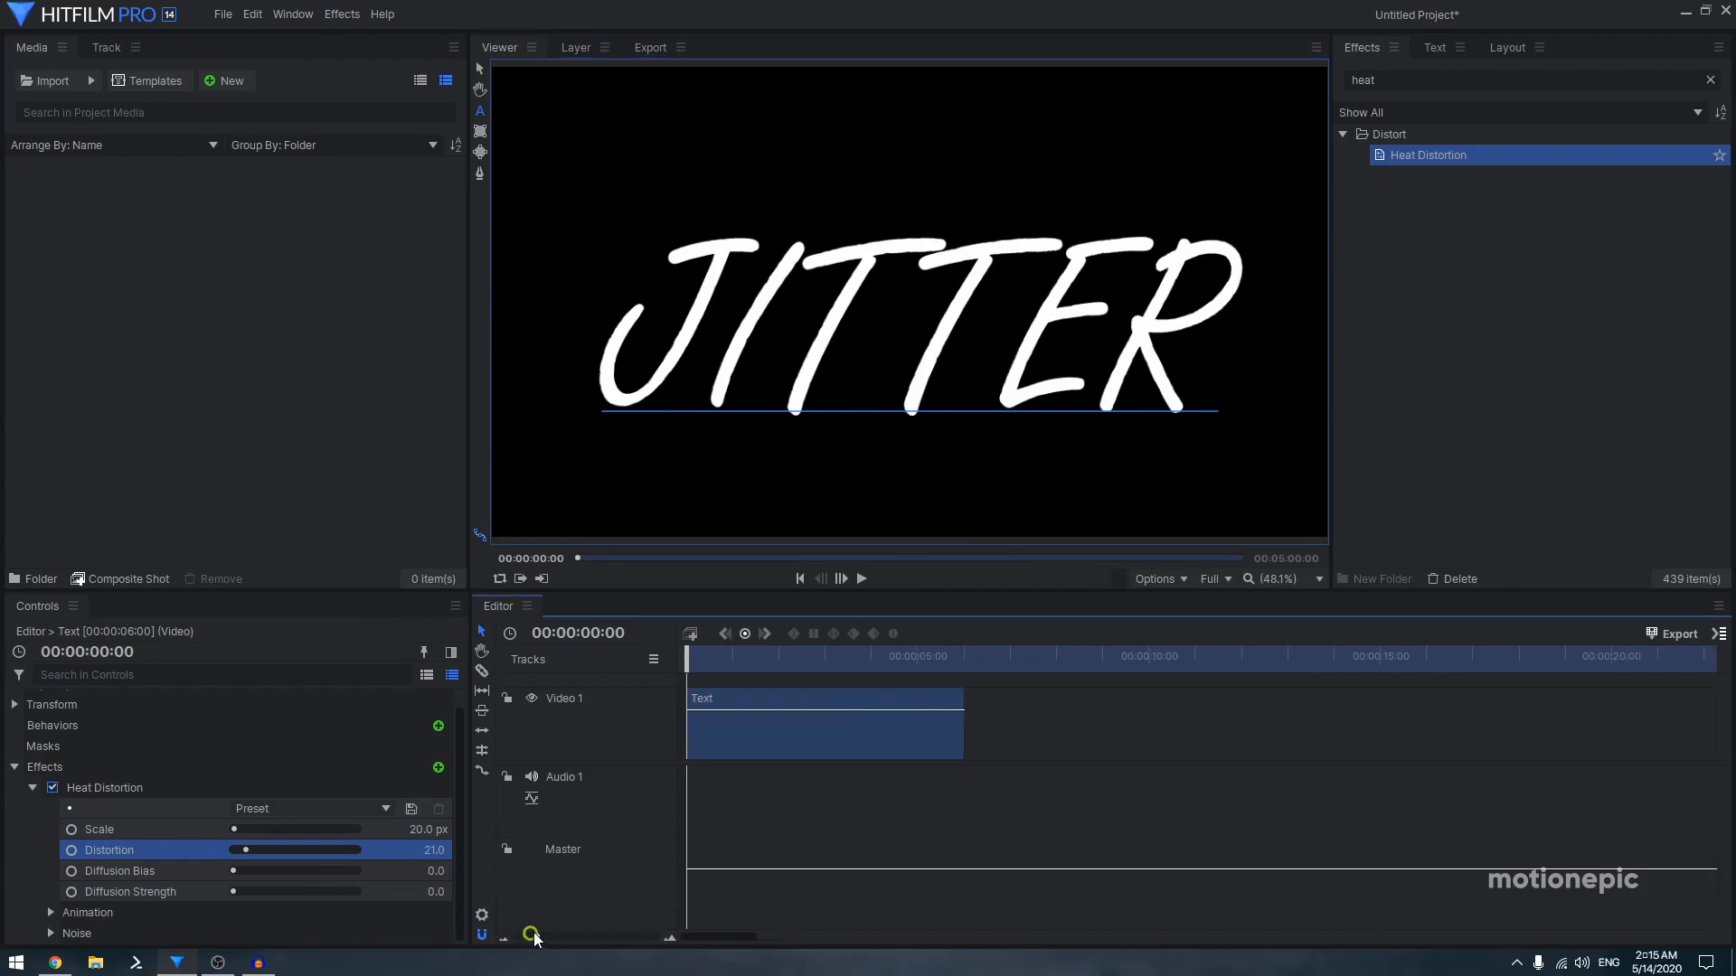
click(860, 579)
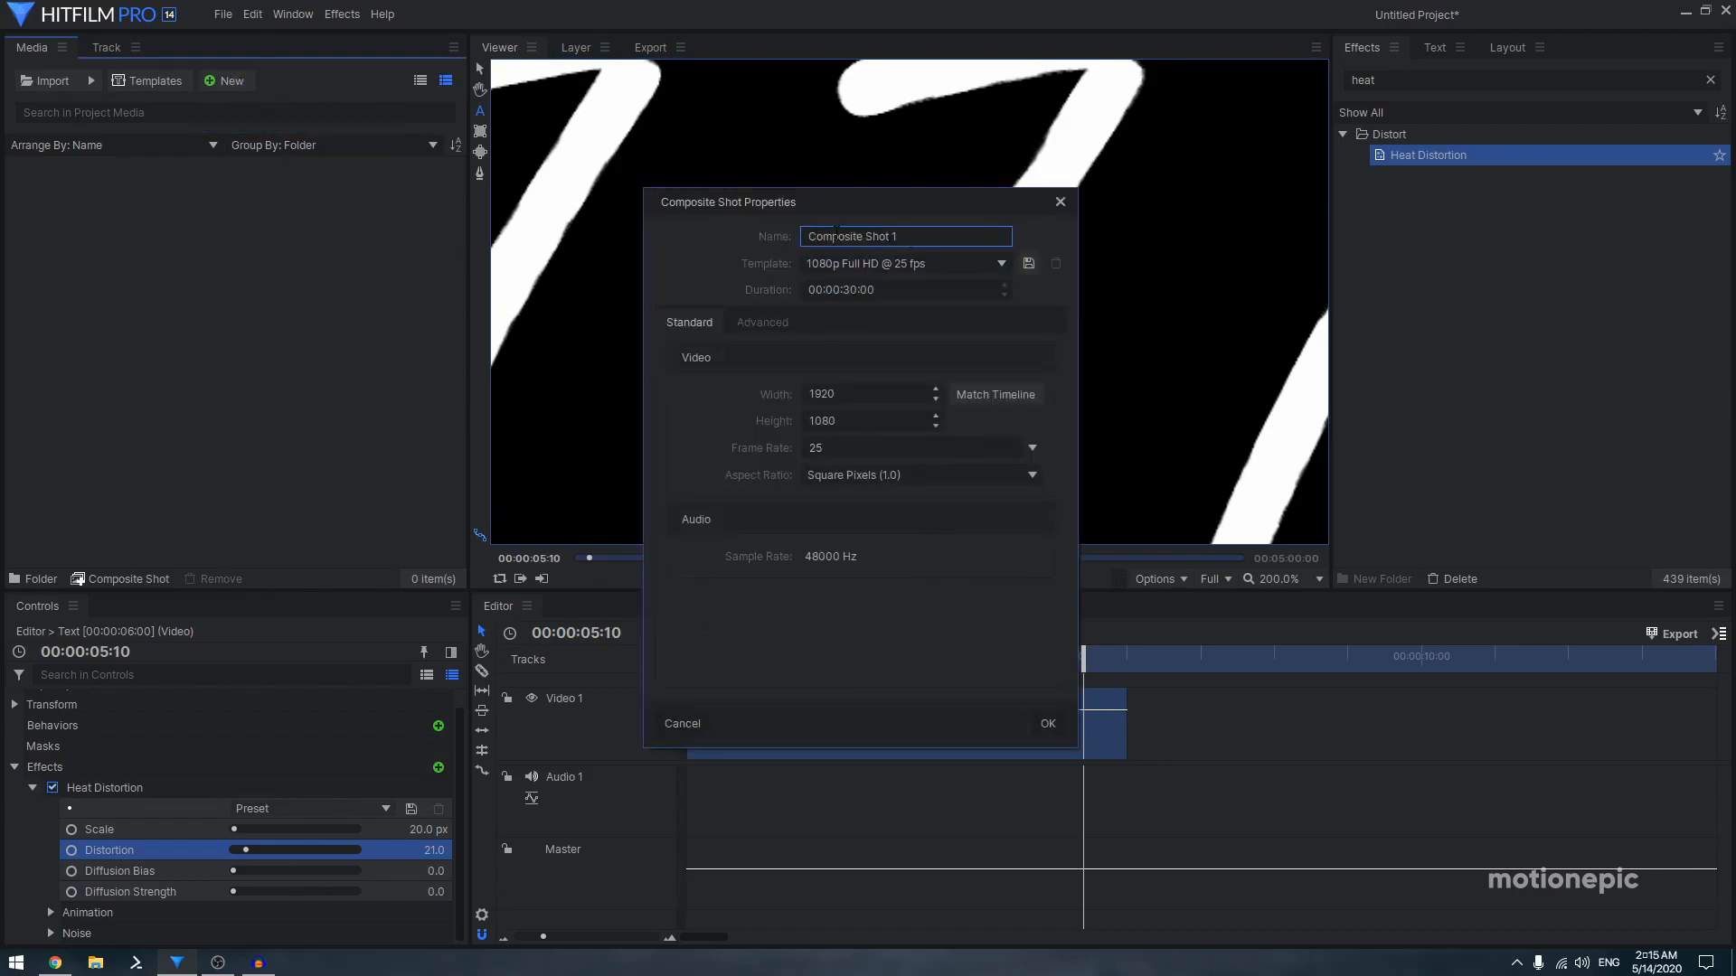
Create a 10-second composite shot and add a text layer reading JITTER
click(897, 289)
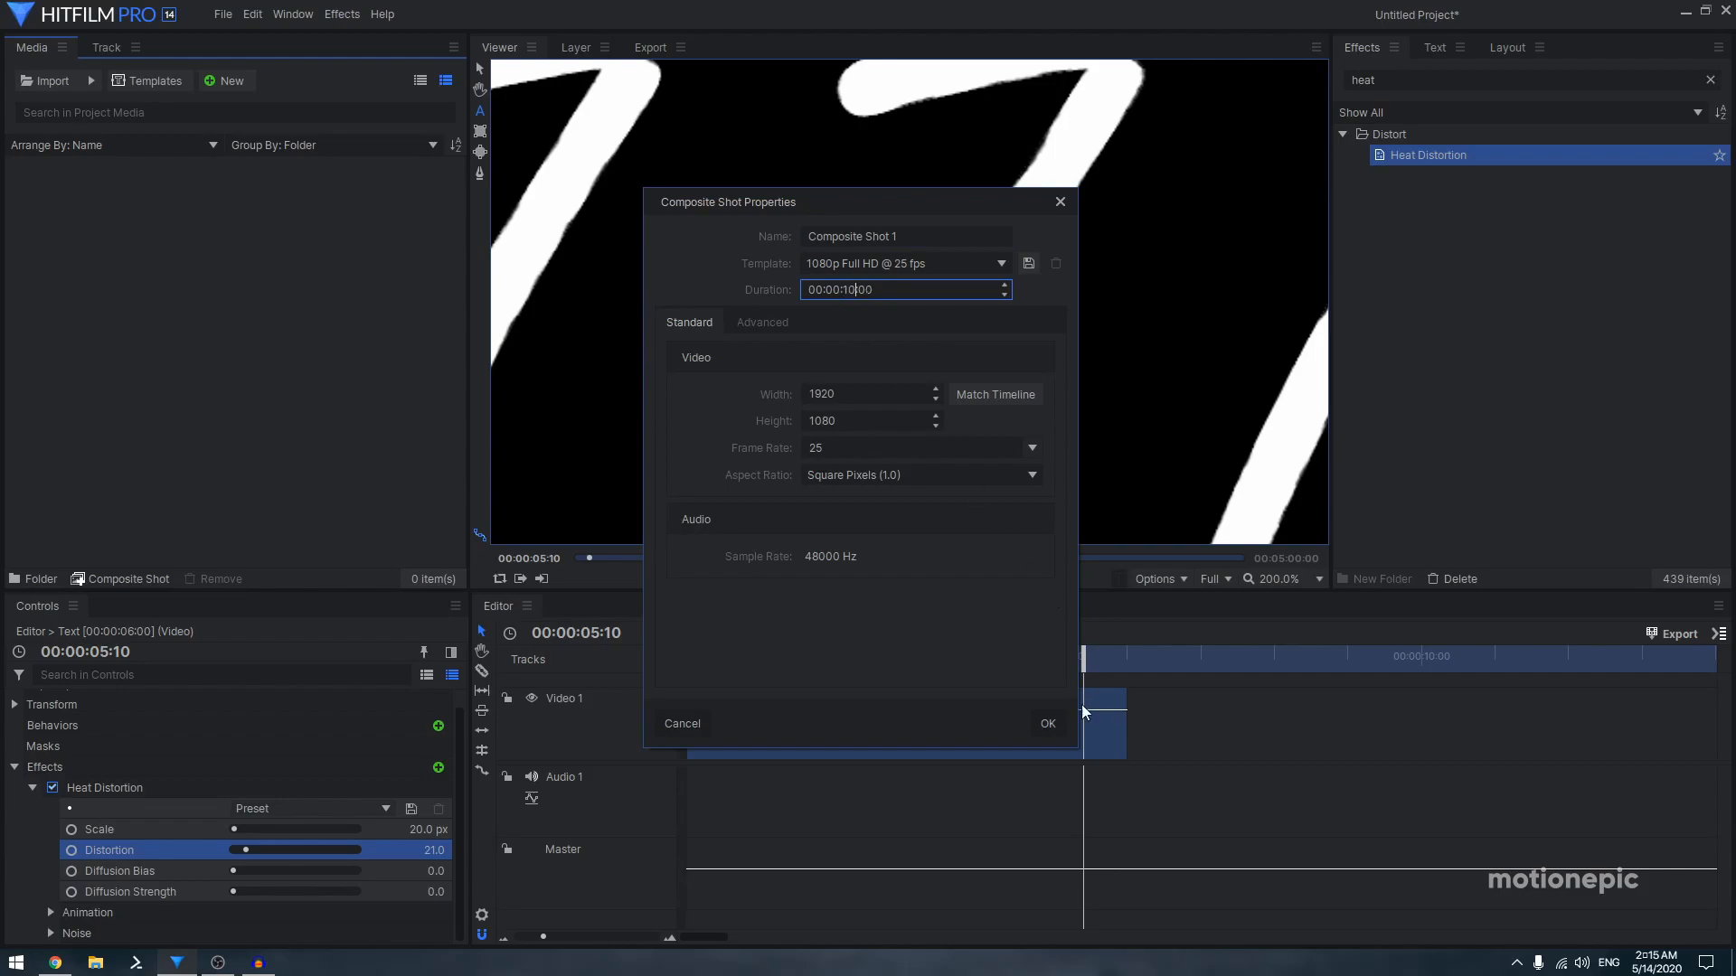
click(850, 633)
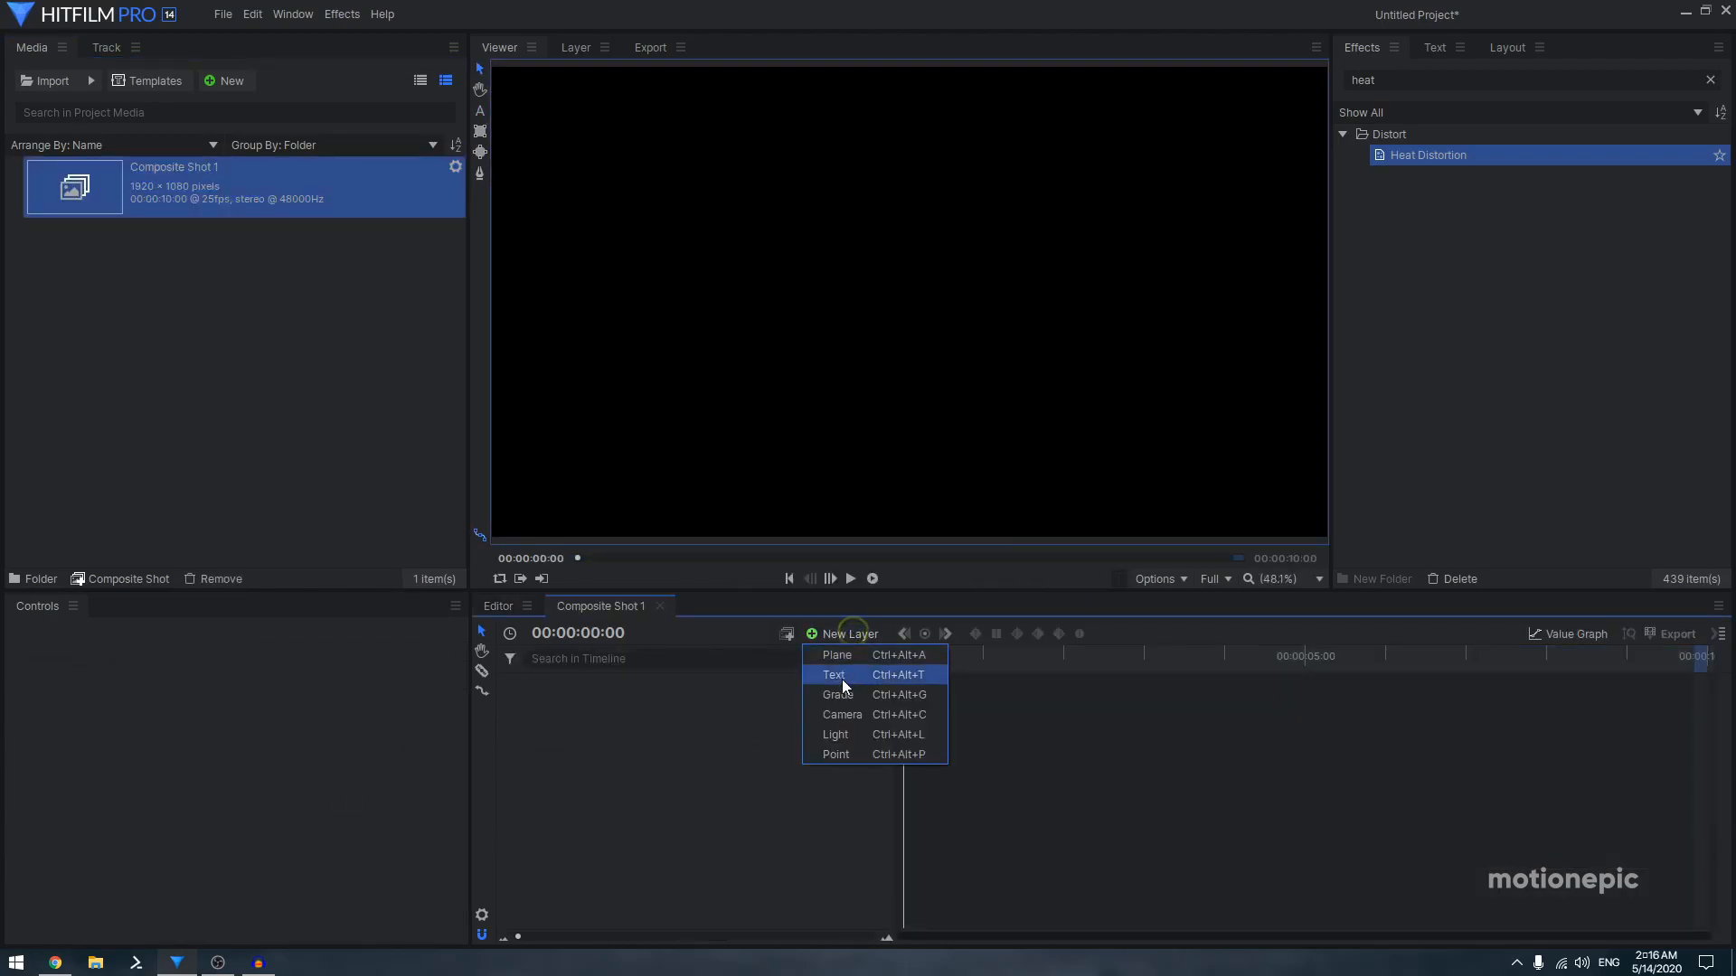
click(832, 674)
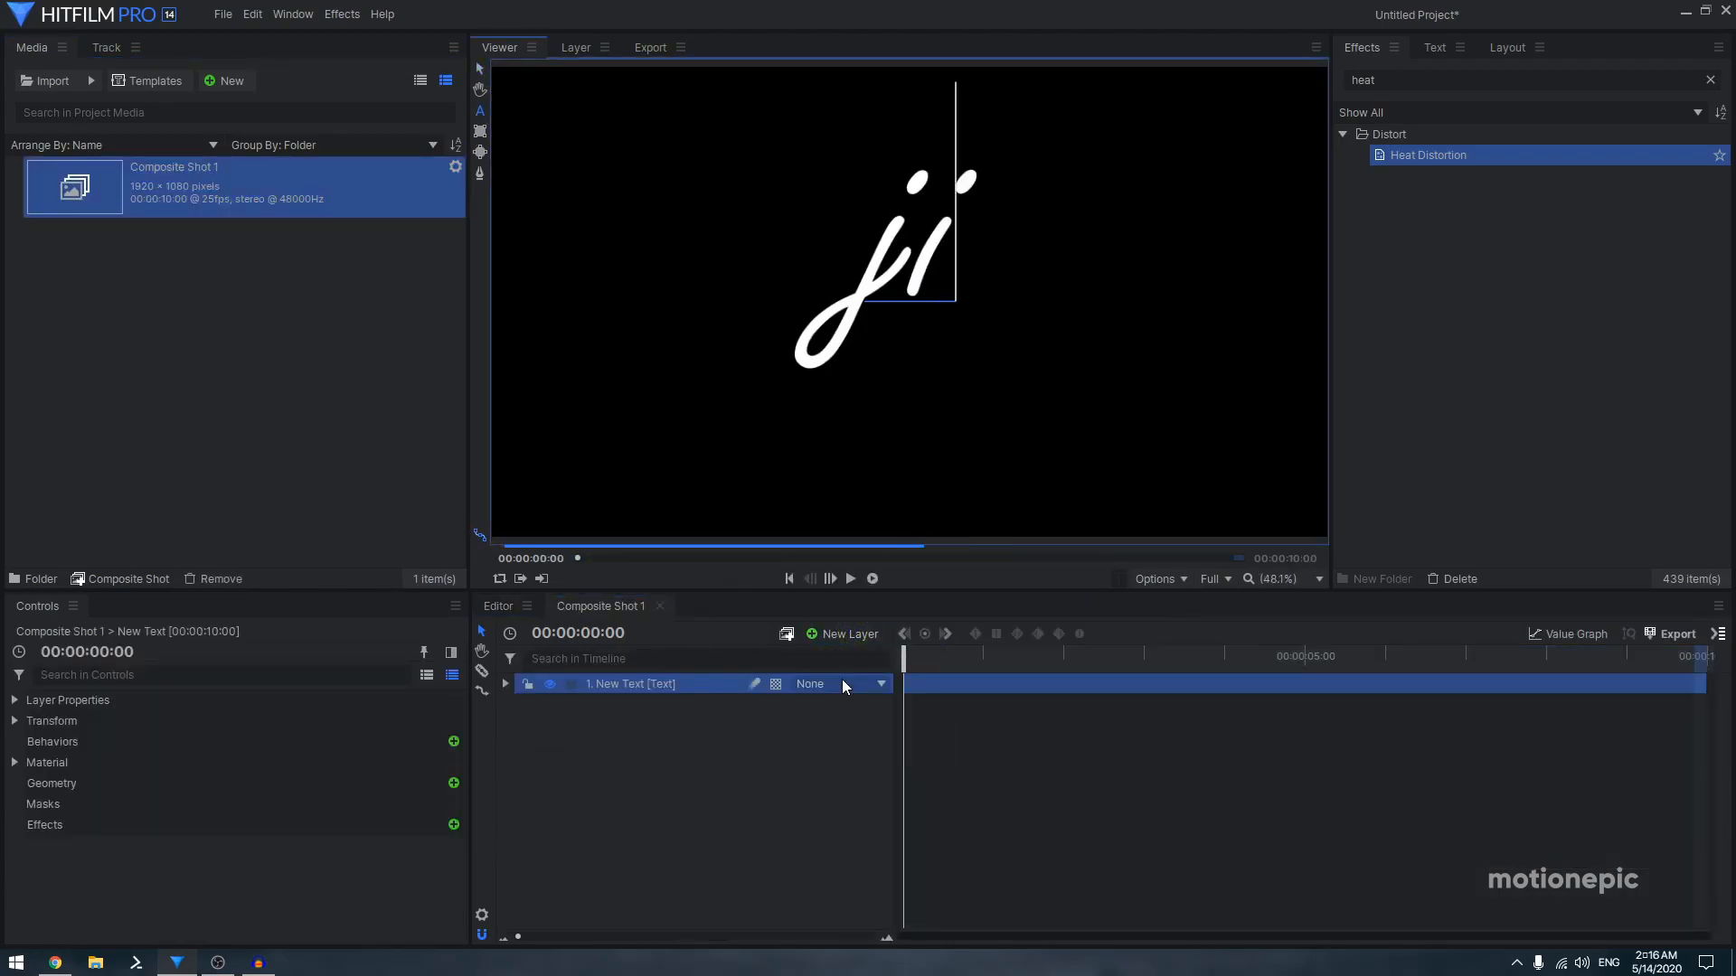
text(JITTER)
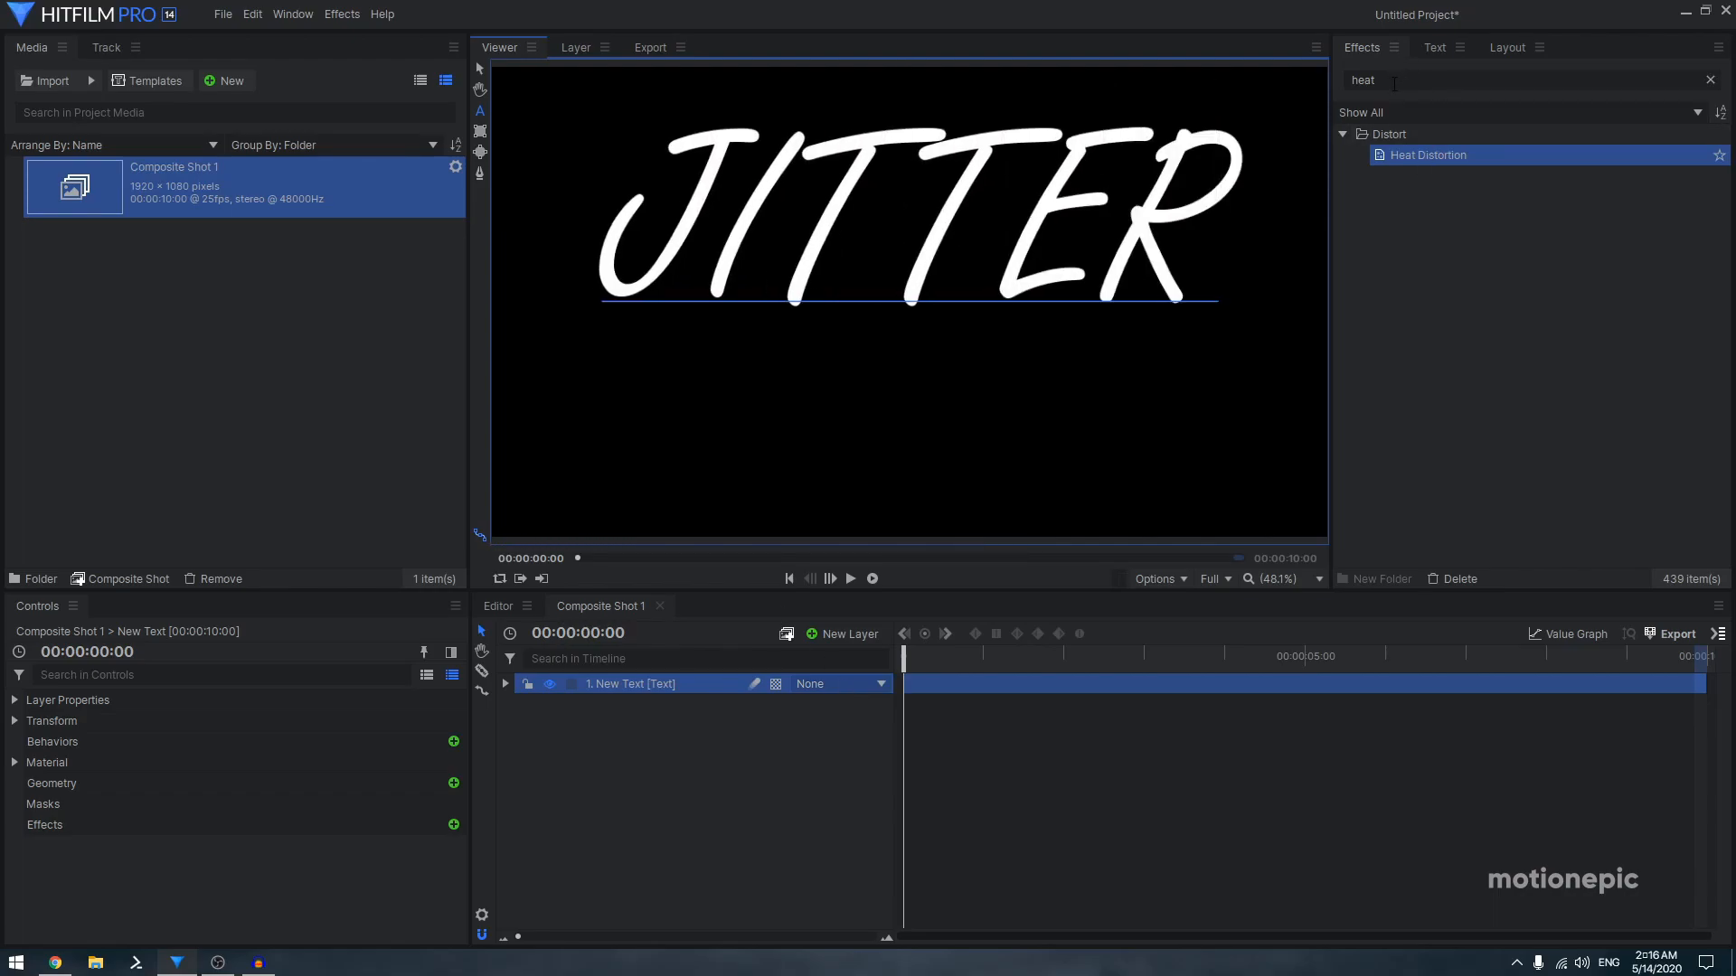
Add a white plane layer named FN above the text
click(1508, 47)
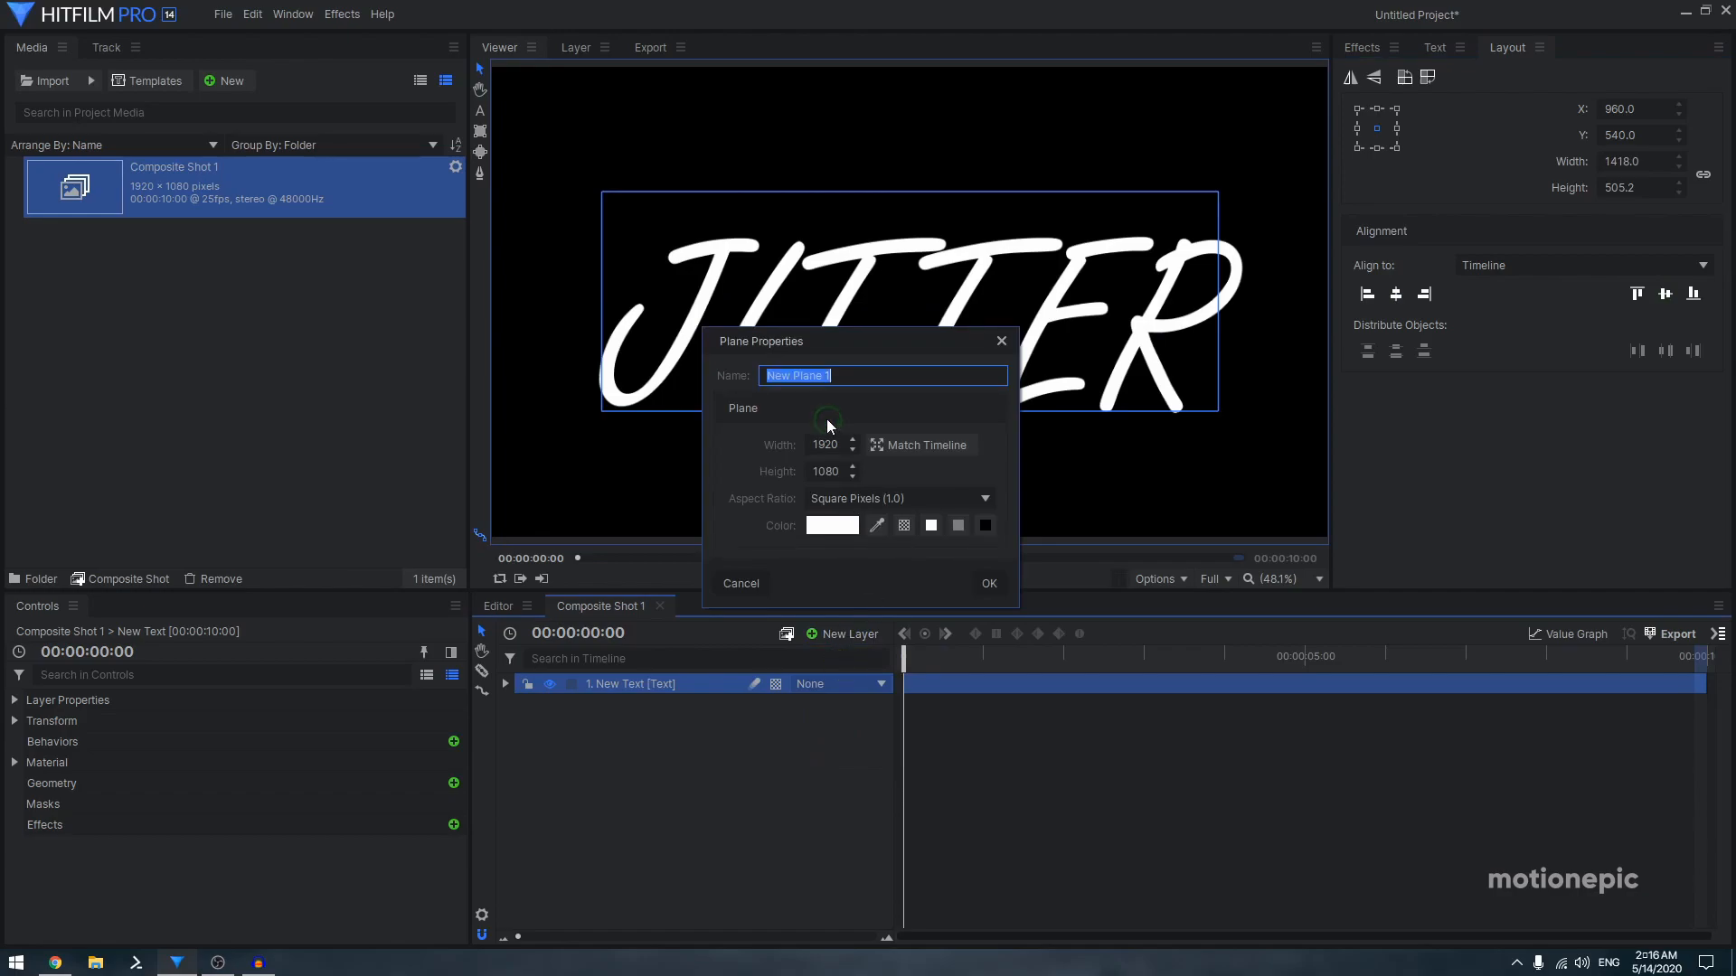
click(987, 584)
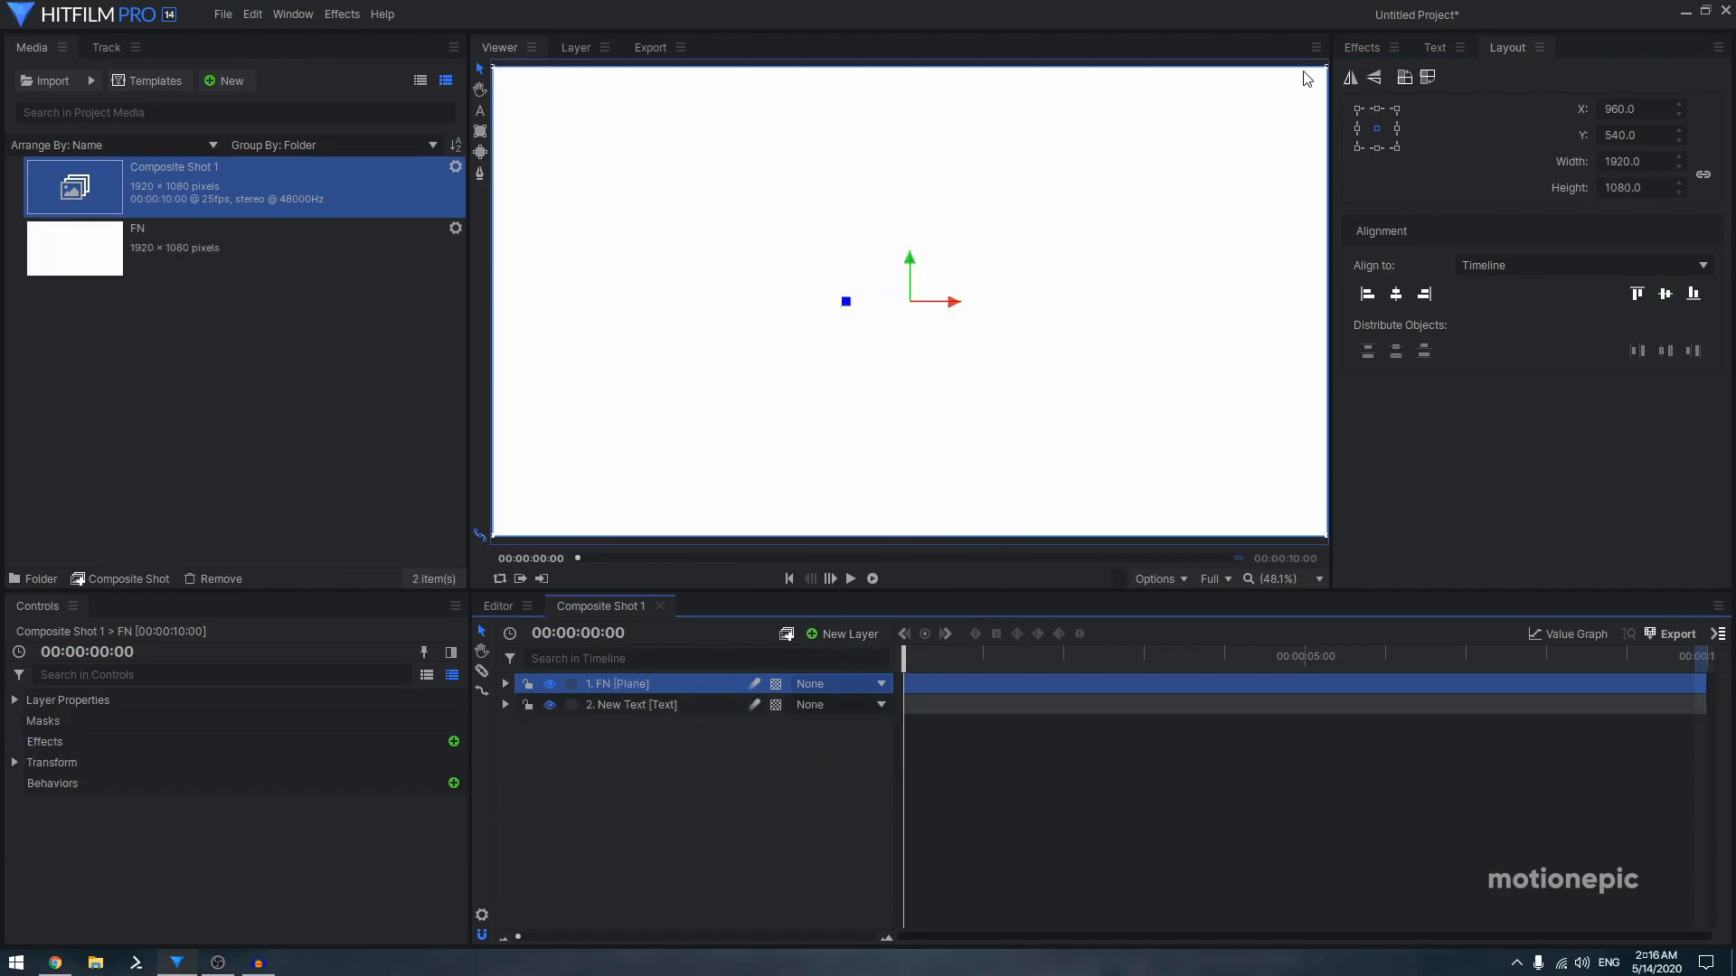
text(heat)
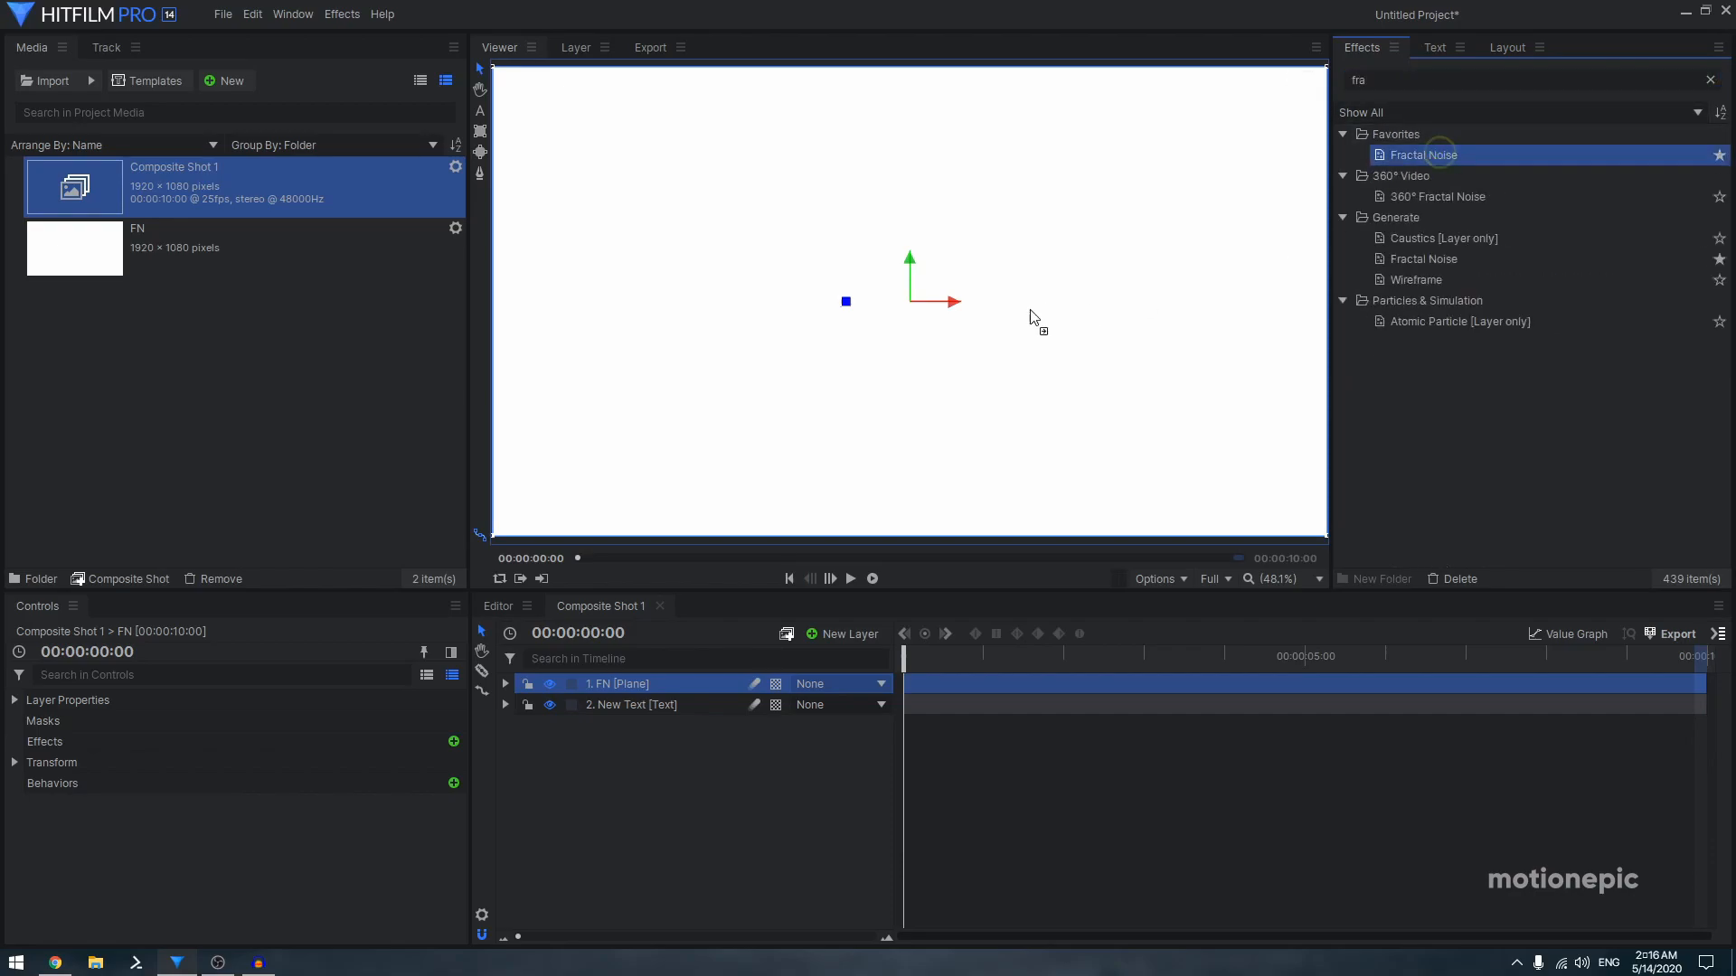
Apply Fractal Noise to the FN plane and keyframe its seed at the shot's start and end
double_click(1421, 154)
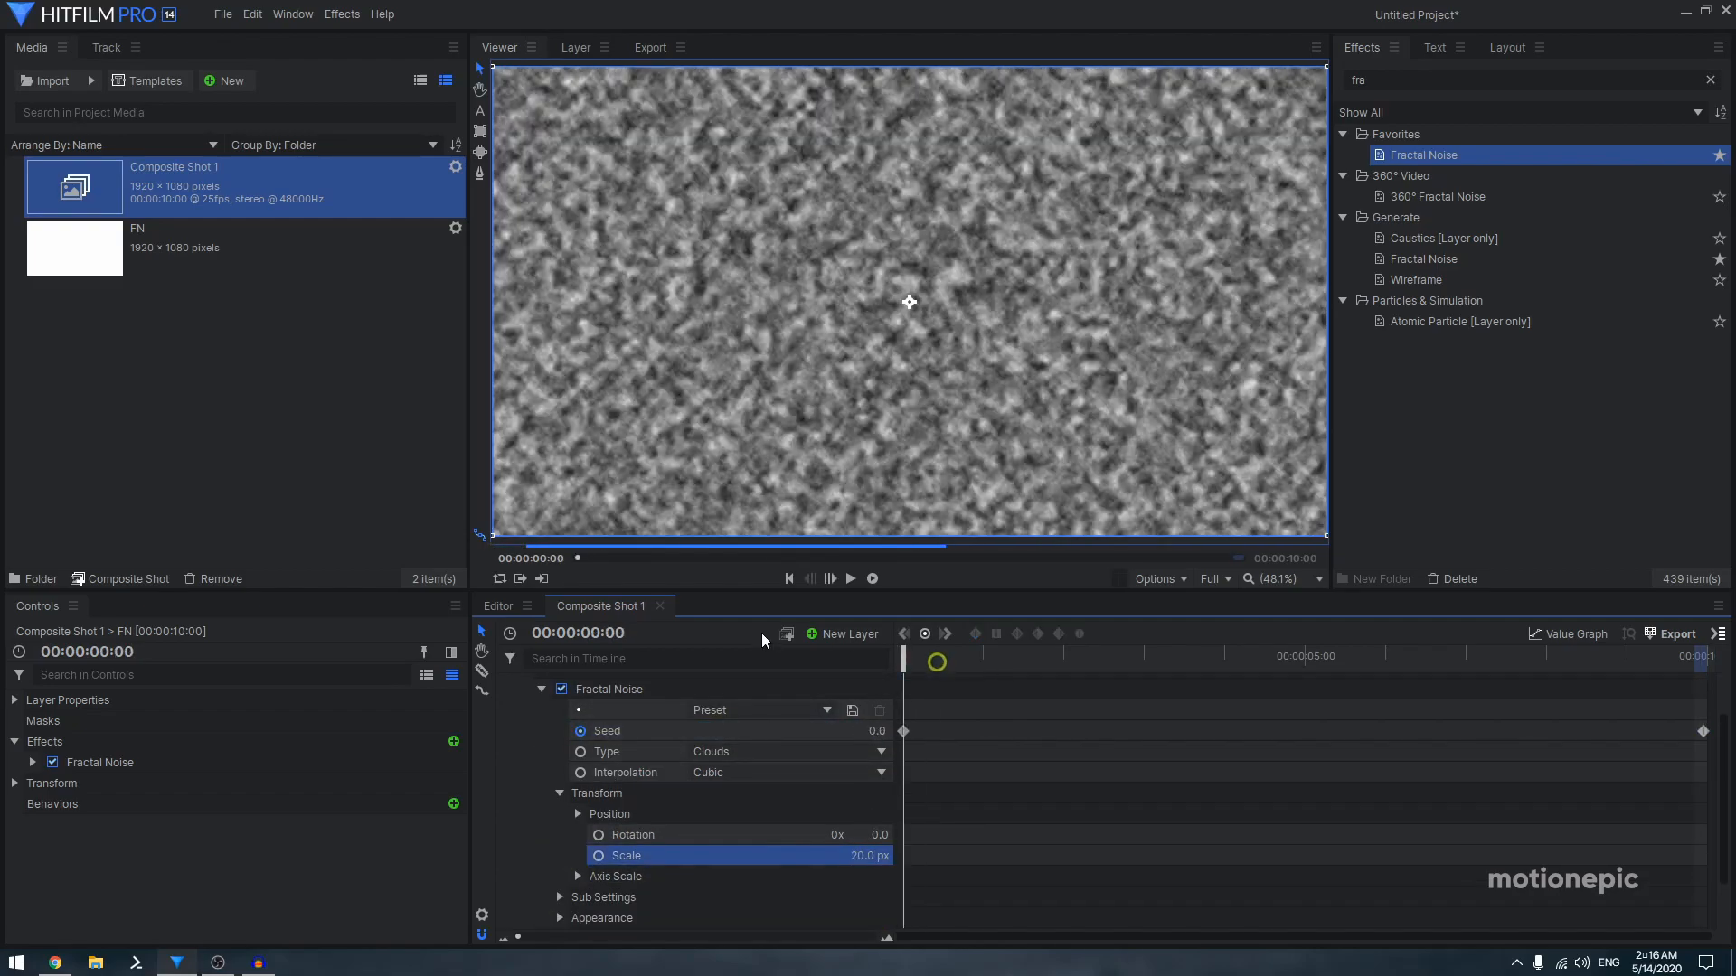
click(849, 579)
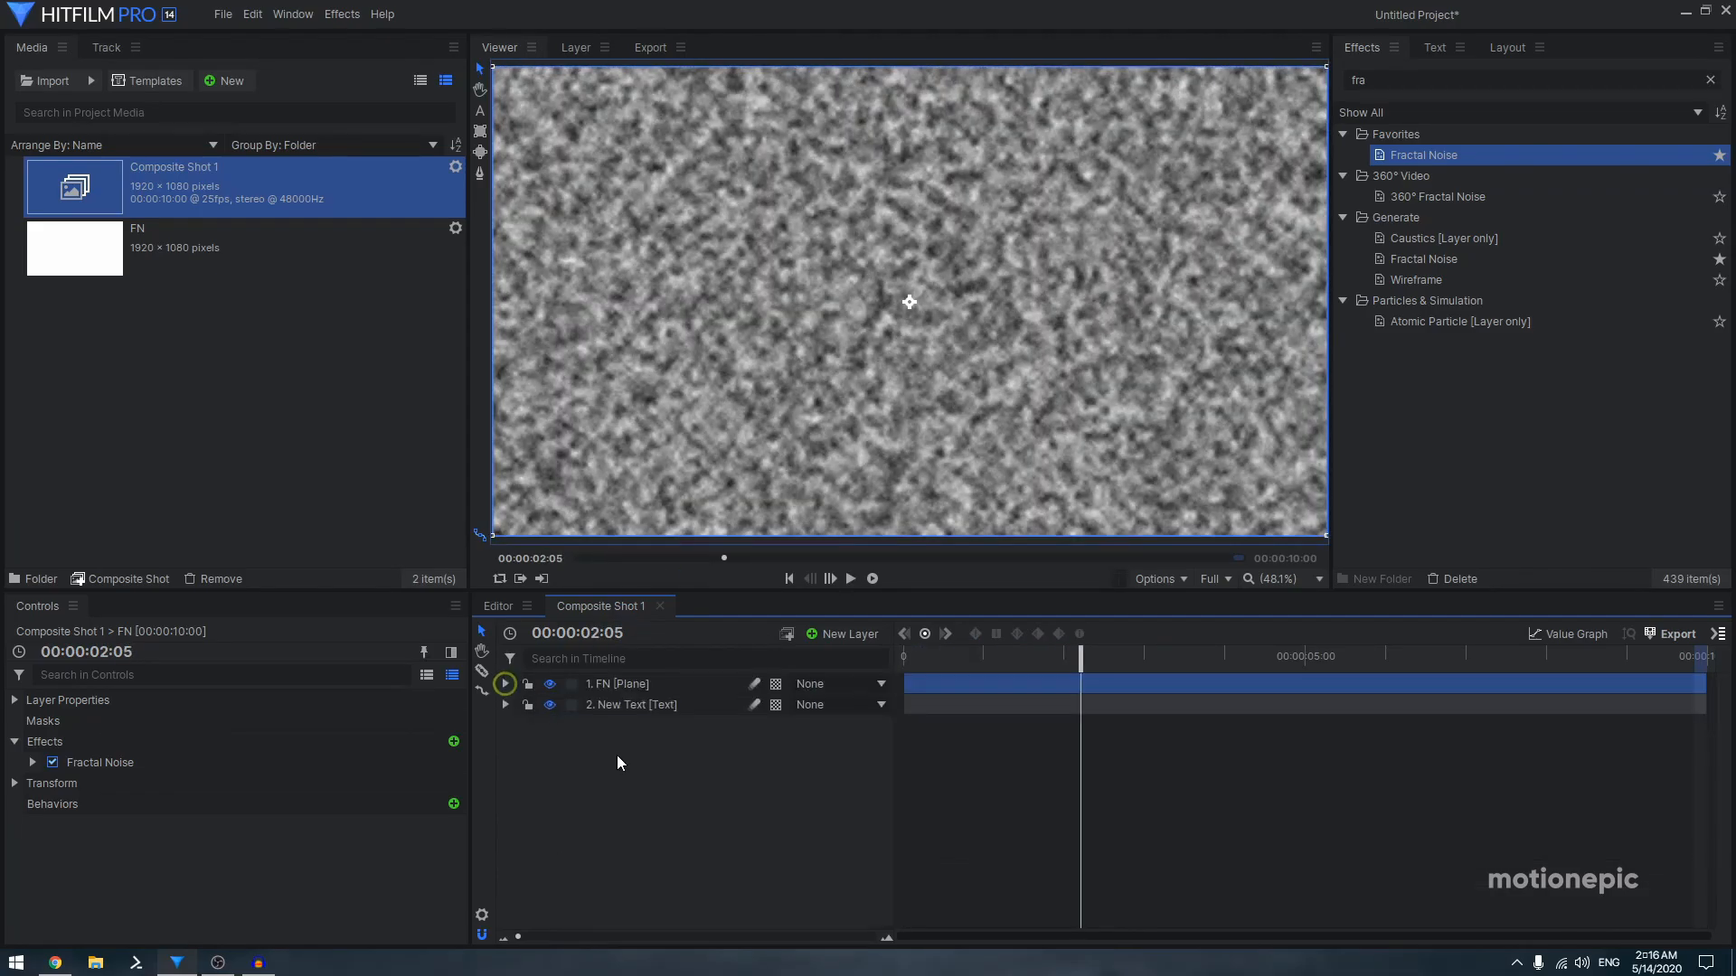
click(625, 684)
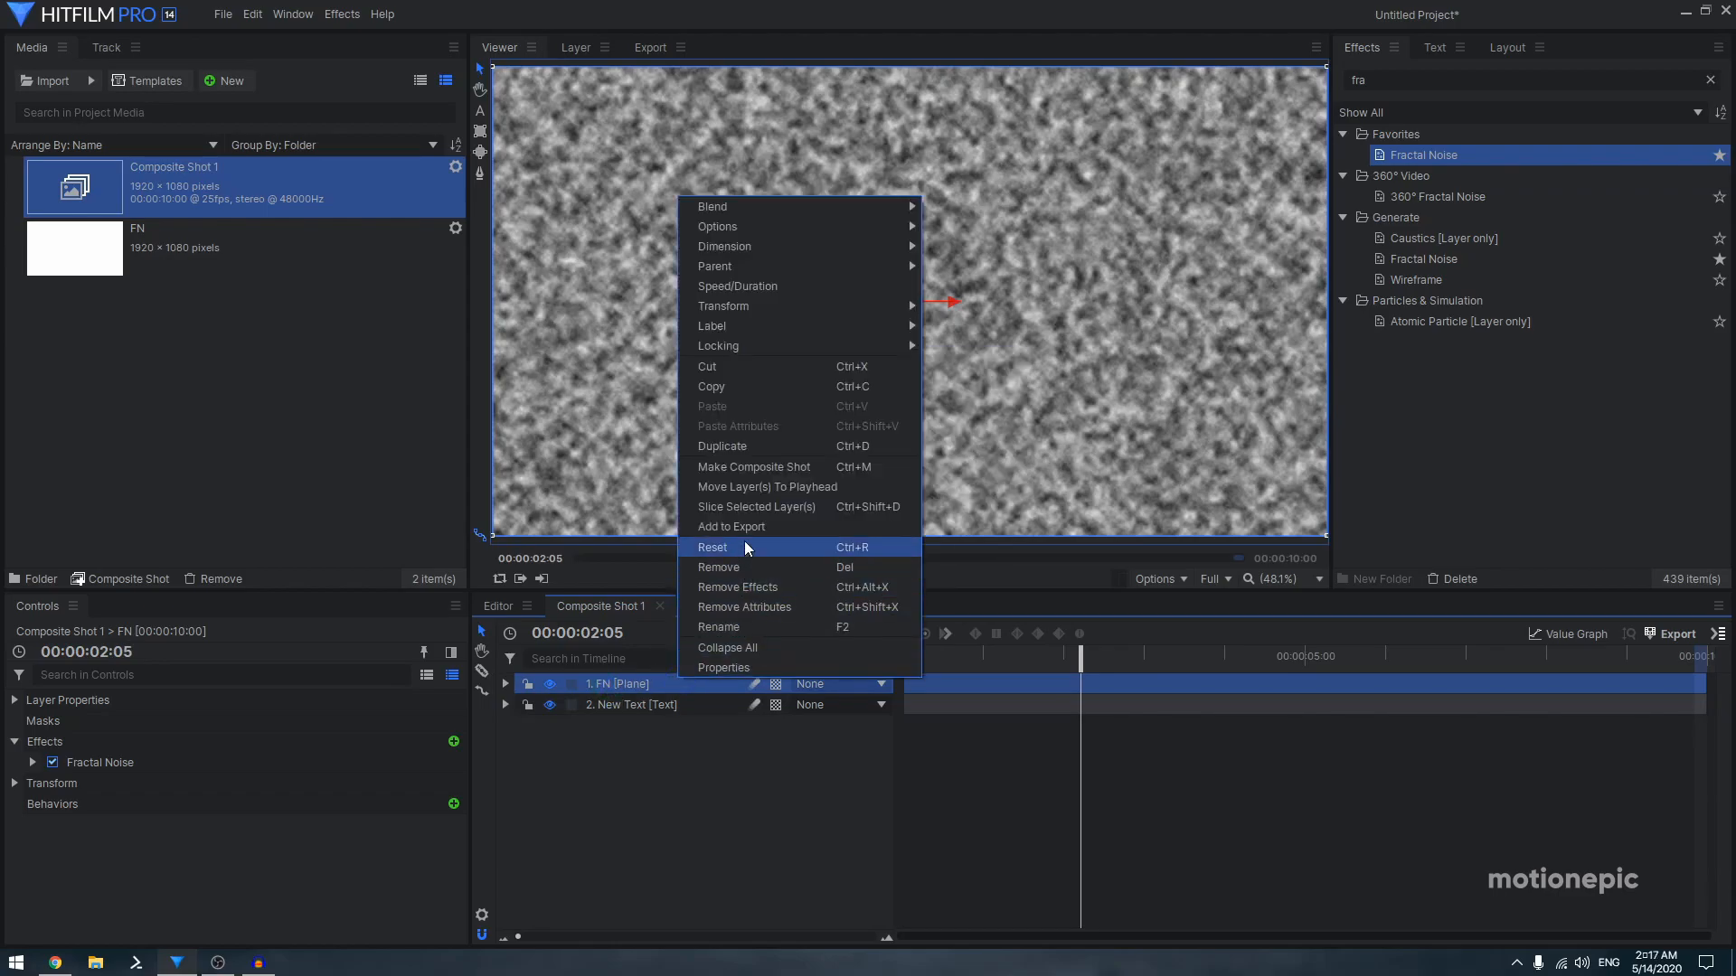
Make FN its own composite shot with effects moved along, then hide that layer
click(752, 467)
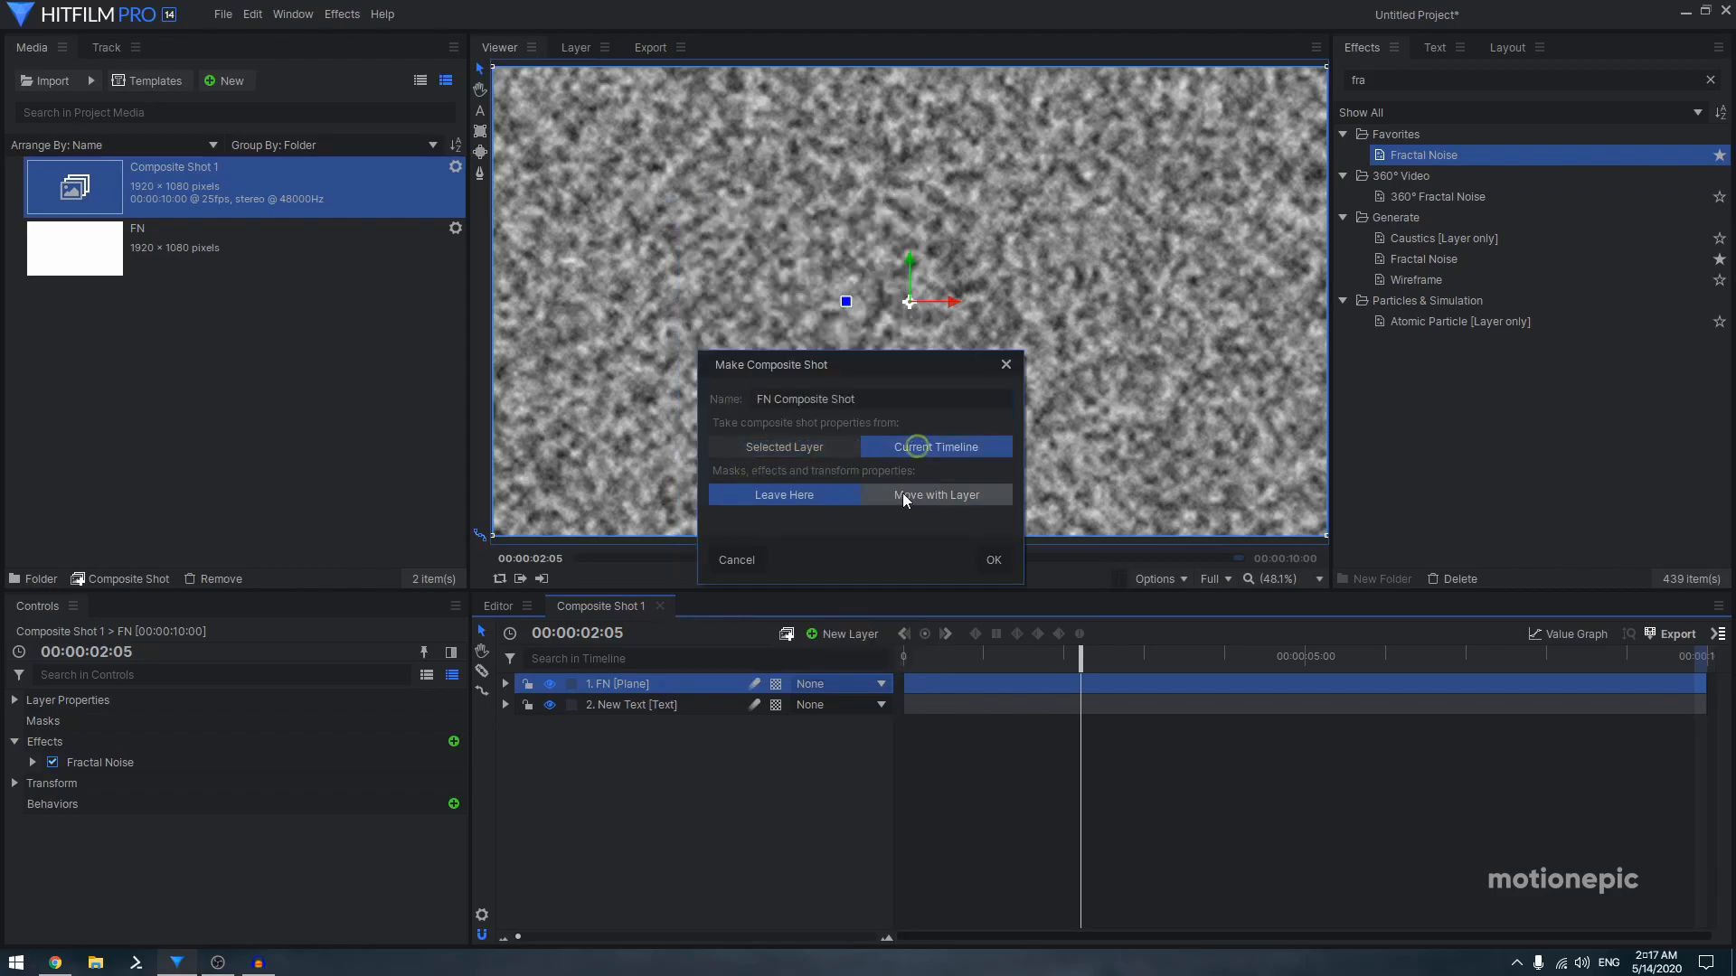
click(992, 559)
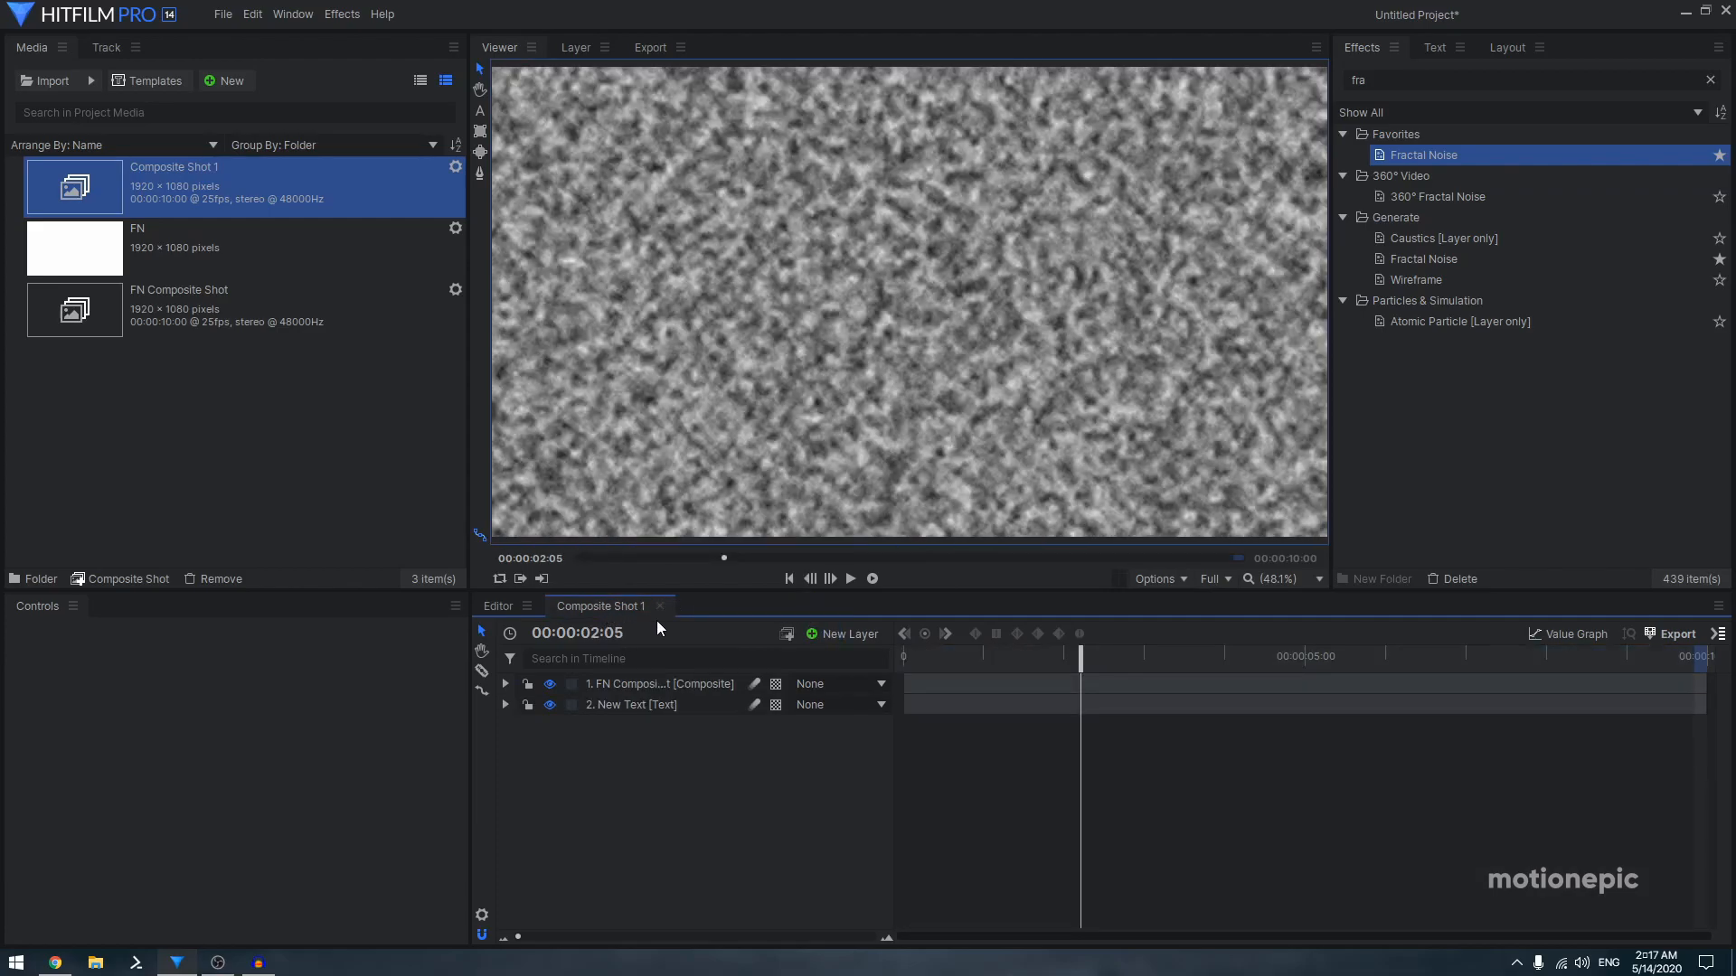
click(550, 683)
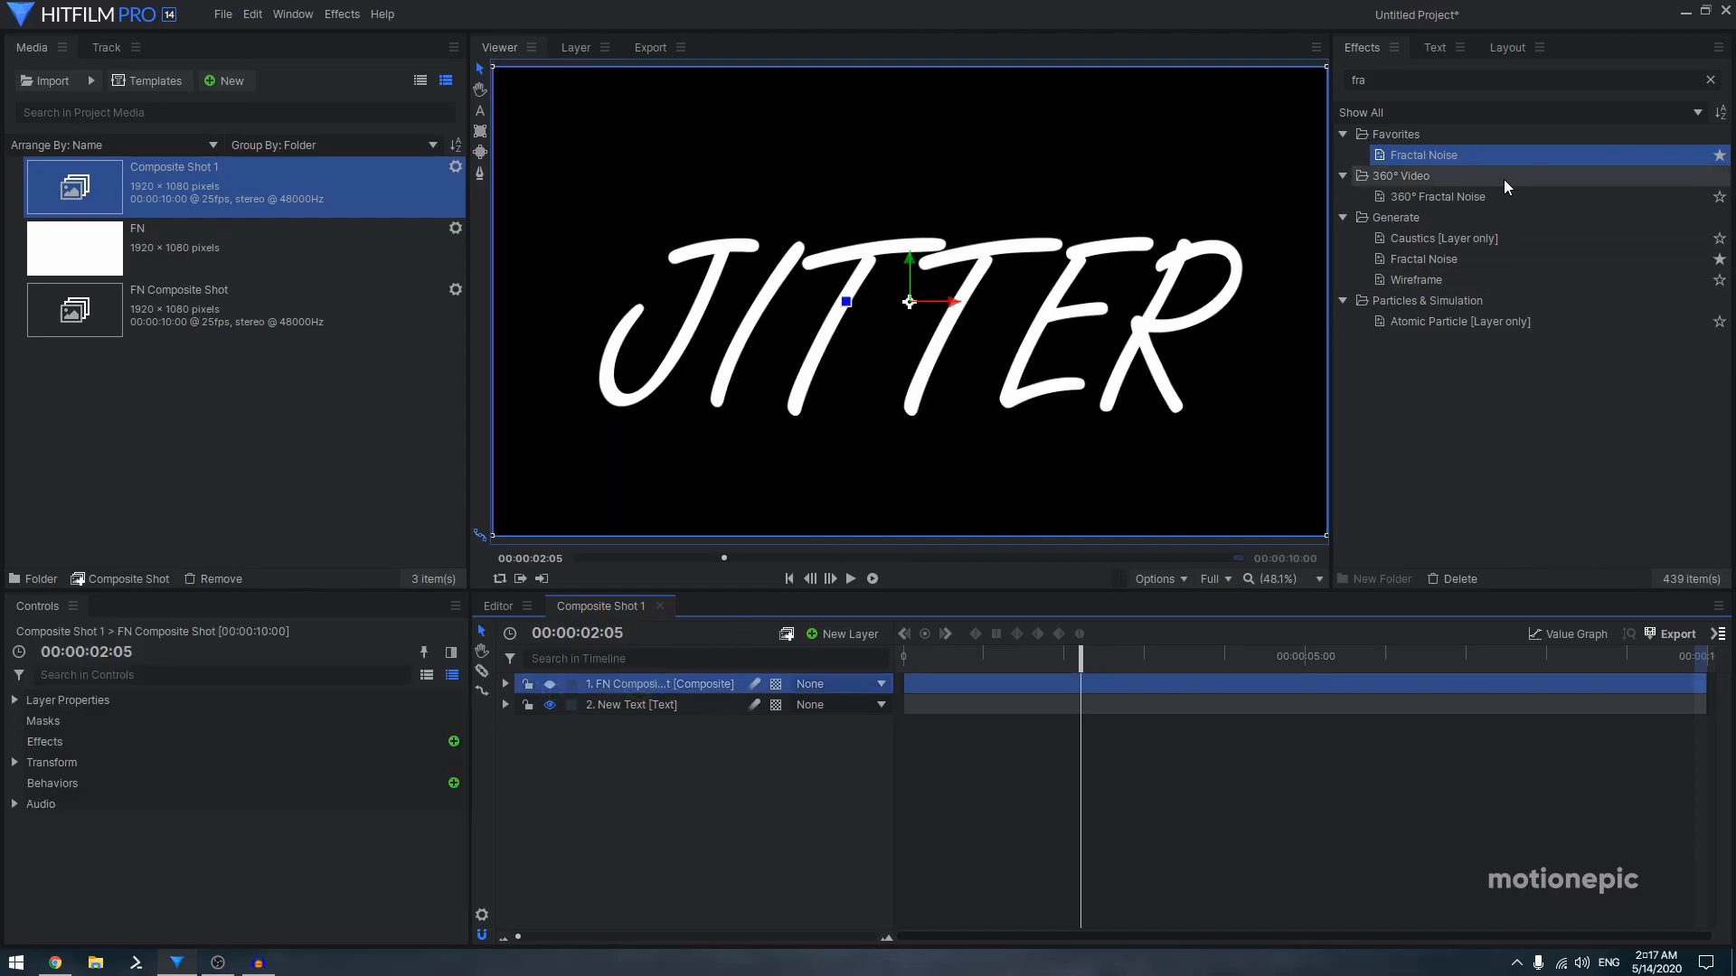
Apply a Displacement effect to the JITTER text layer and play back the shot
text(d)
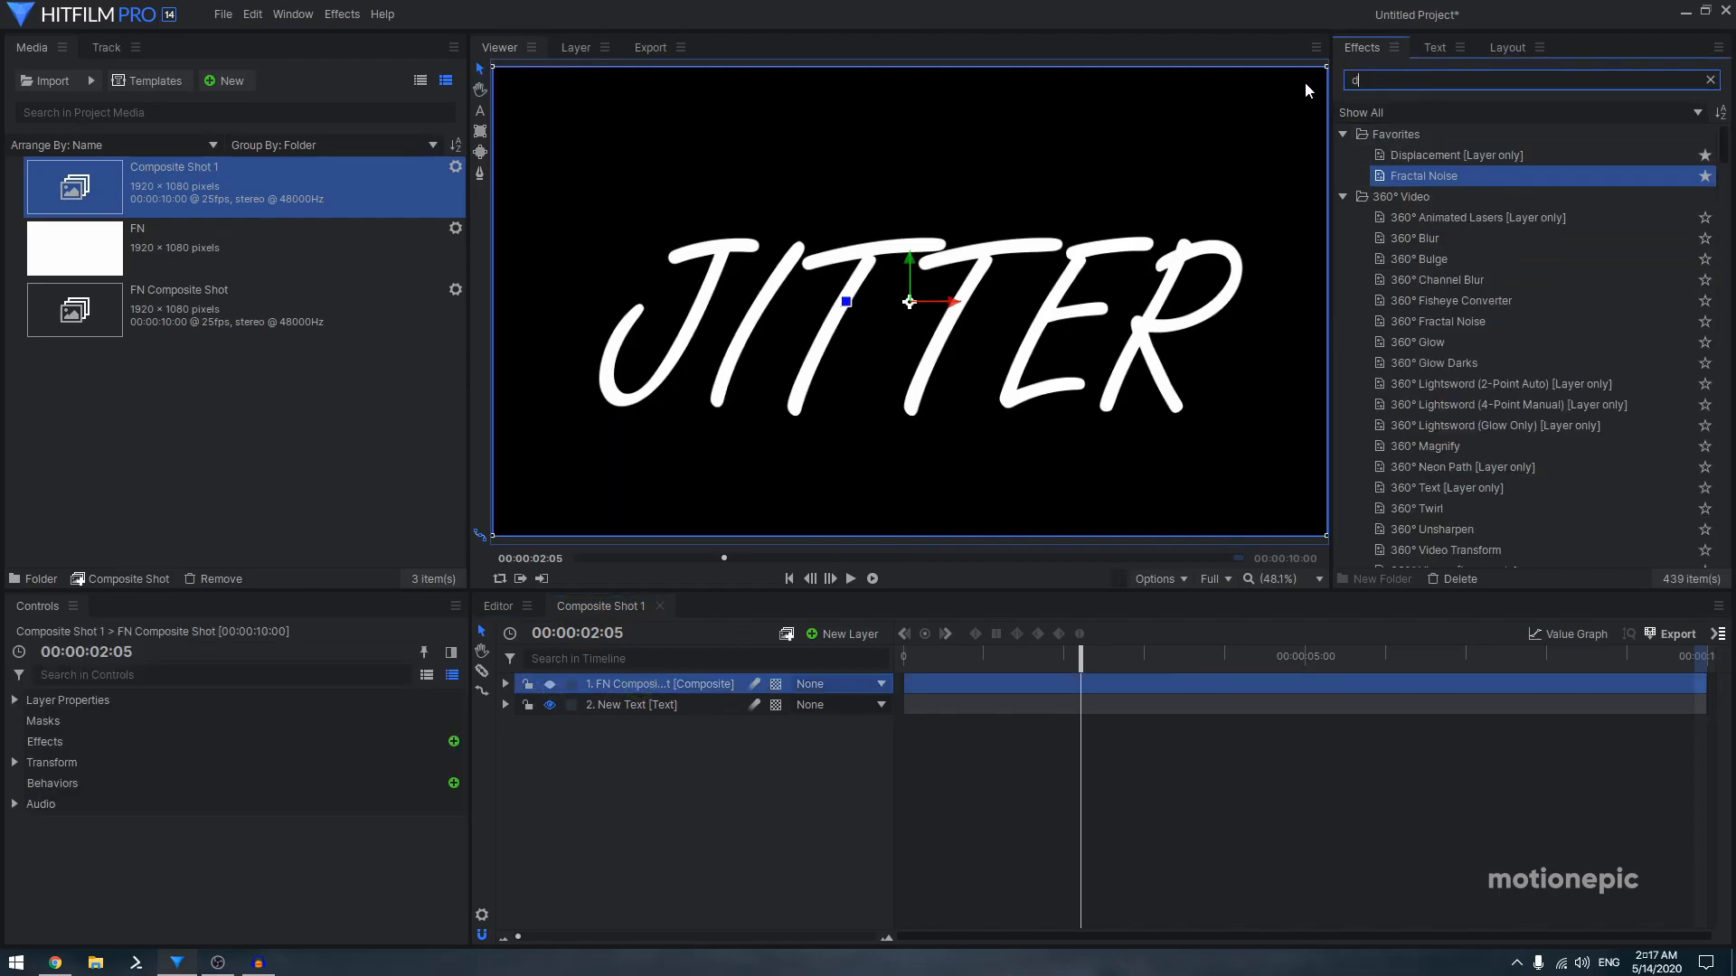
text(dis)
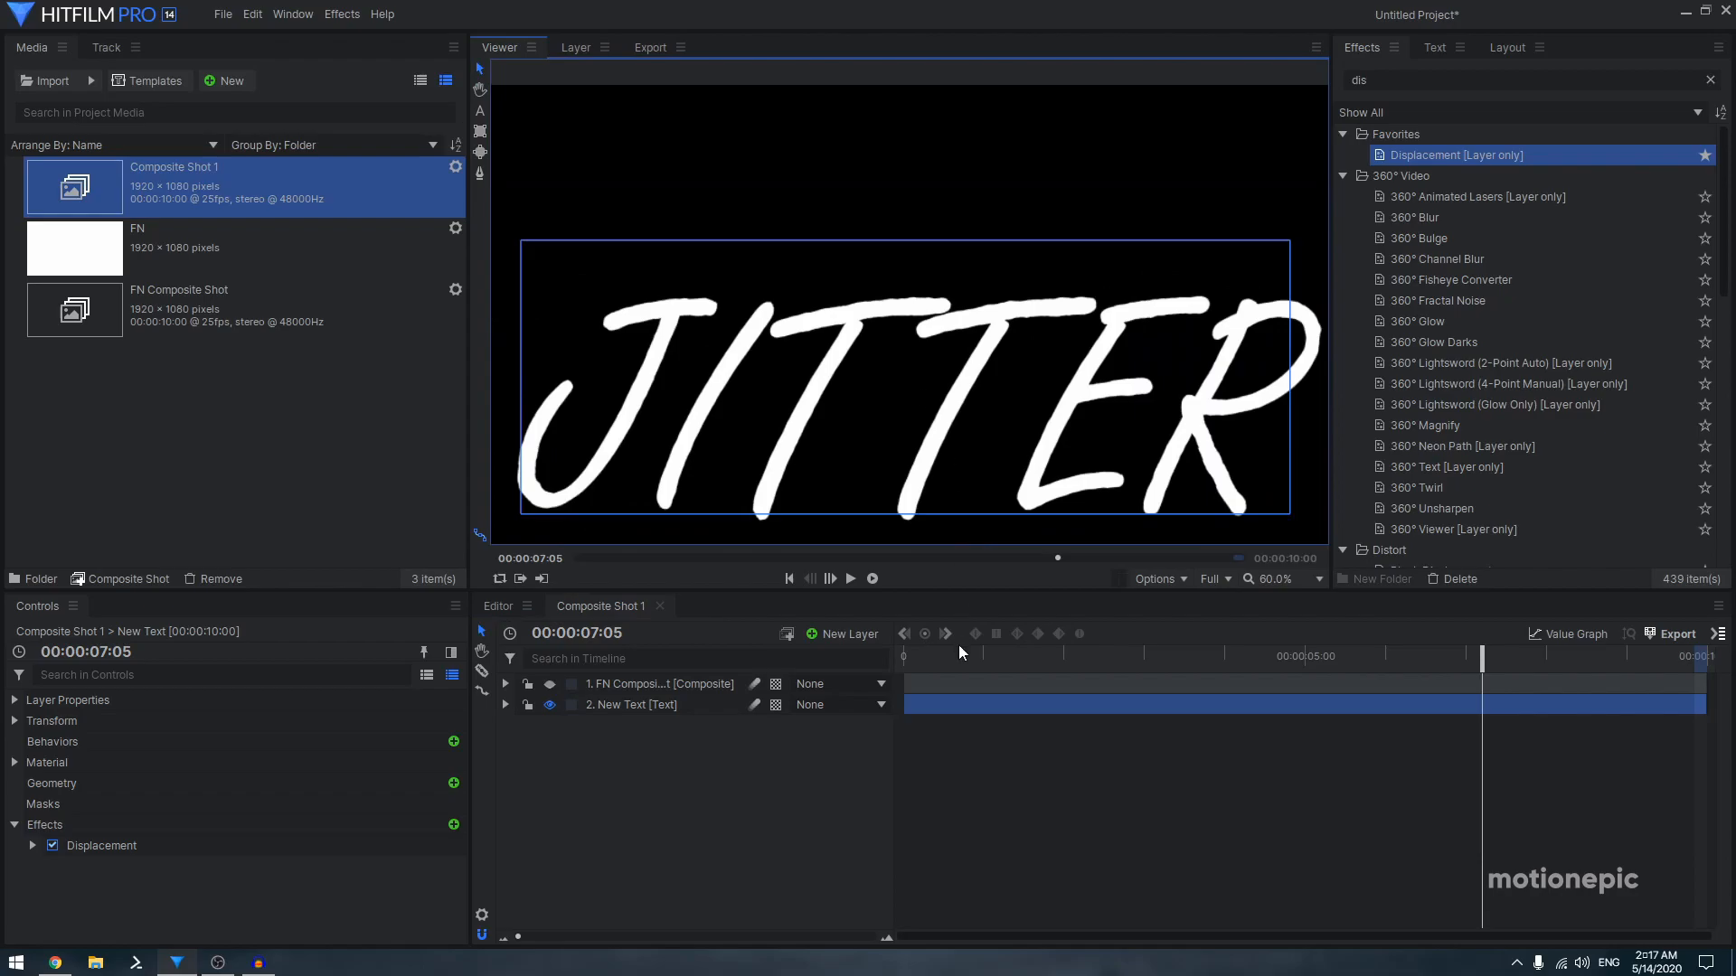
click(851, 579)
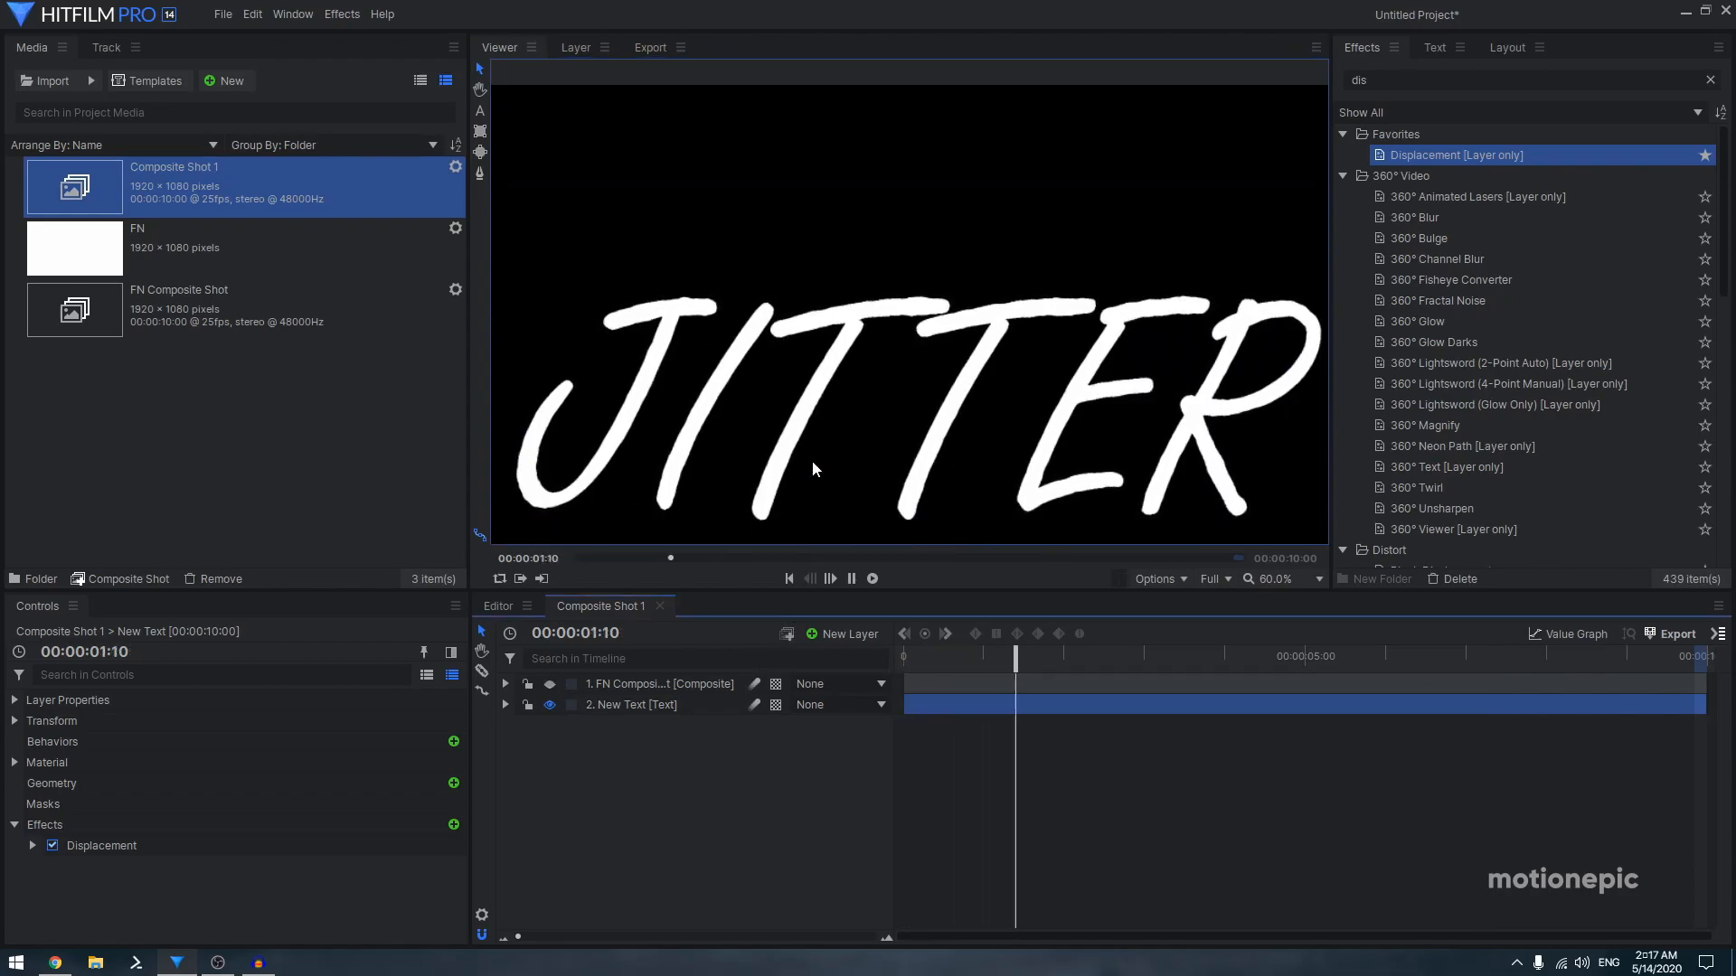